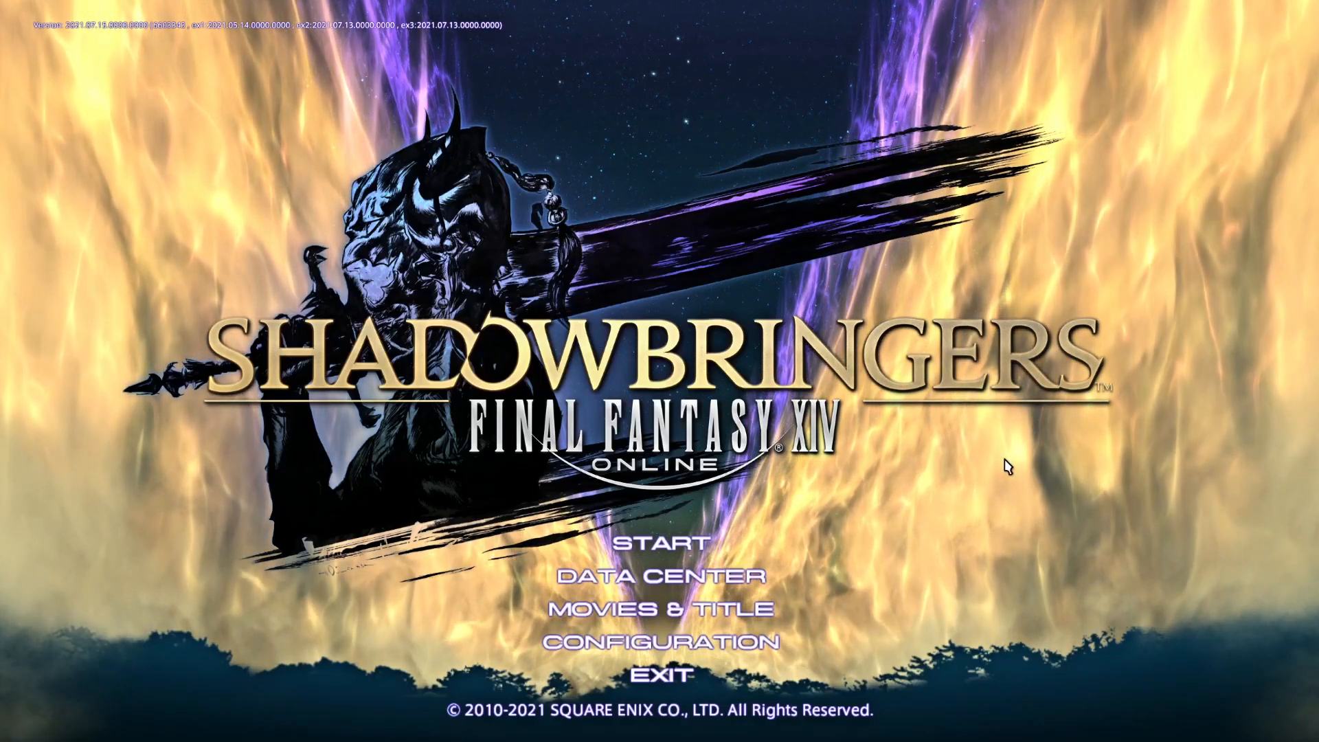
# Start the game from the title screen and advance Isildaure's dialogue
pyautogui.click(671, 541)
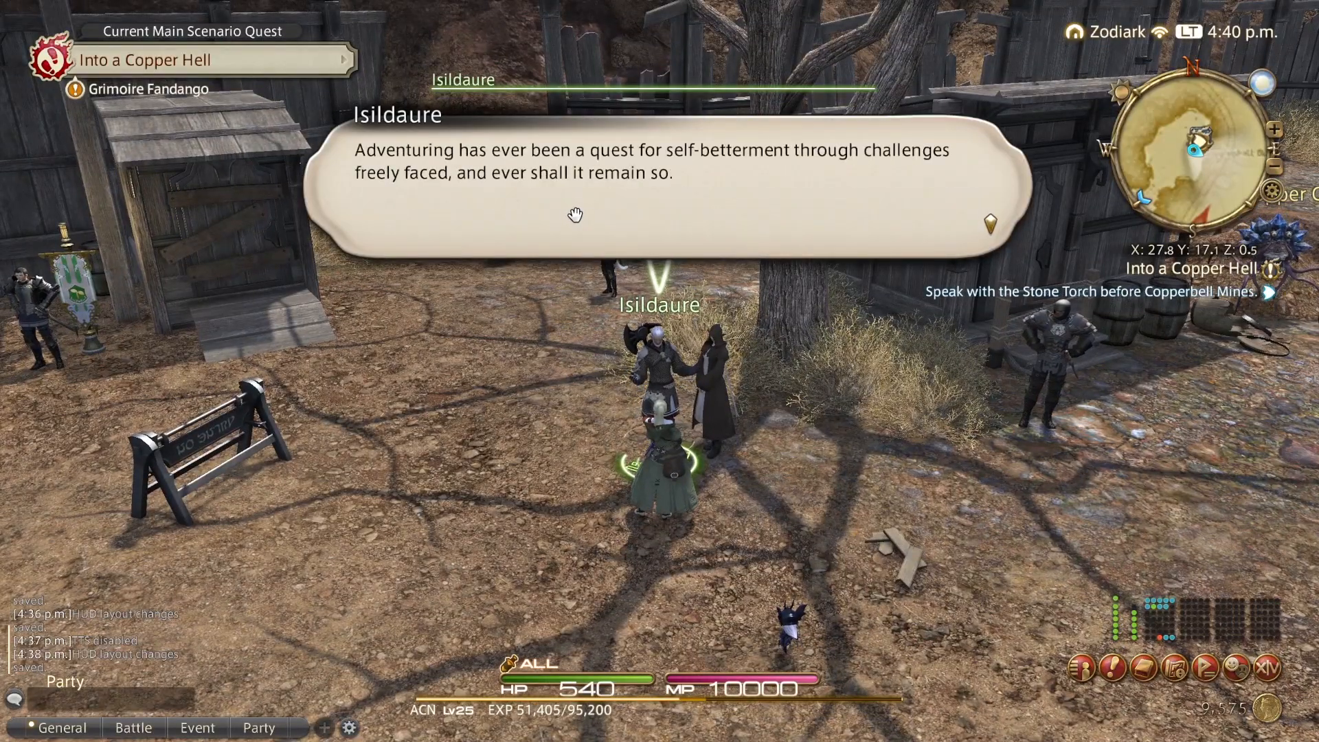
pyautogui.click(574, 214)
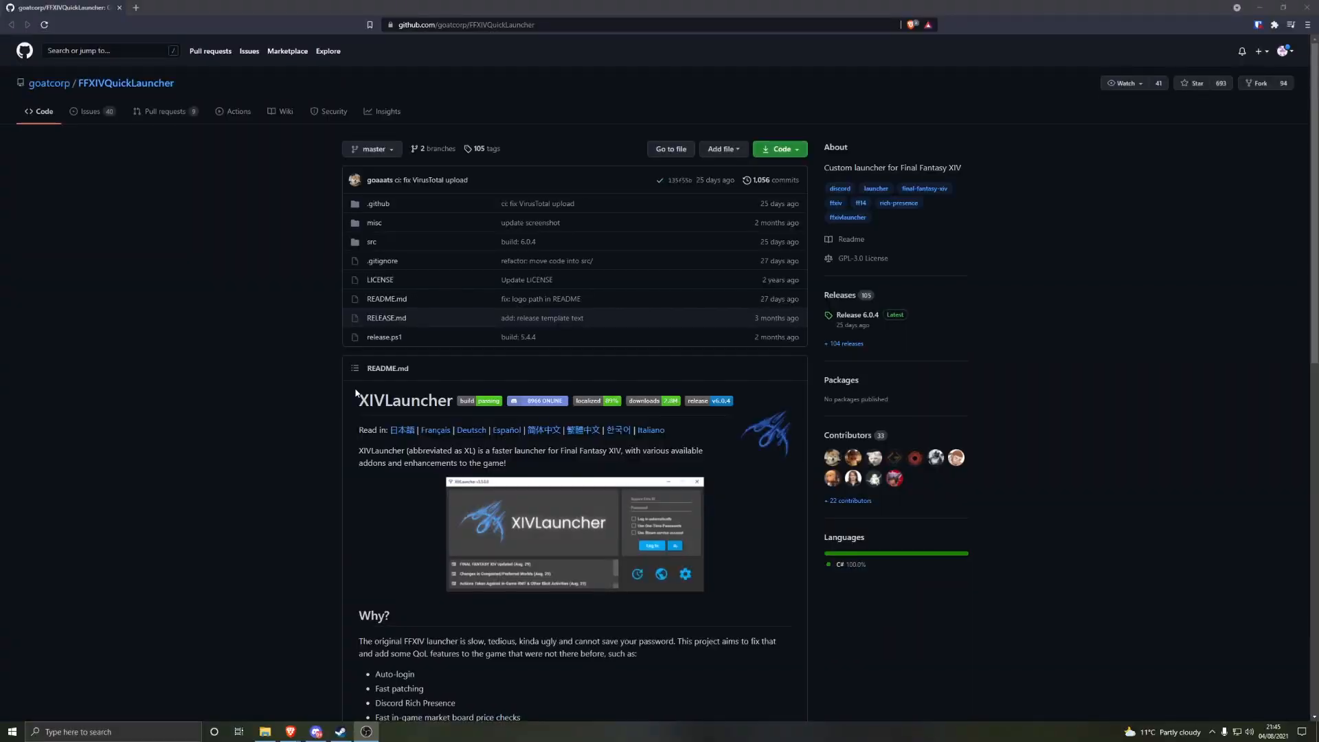
# Read down the README to the install instructions and follow the latest Setup.exe release link
pyautogui.scroll(-3)
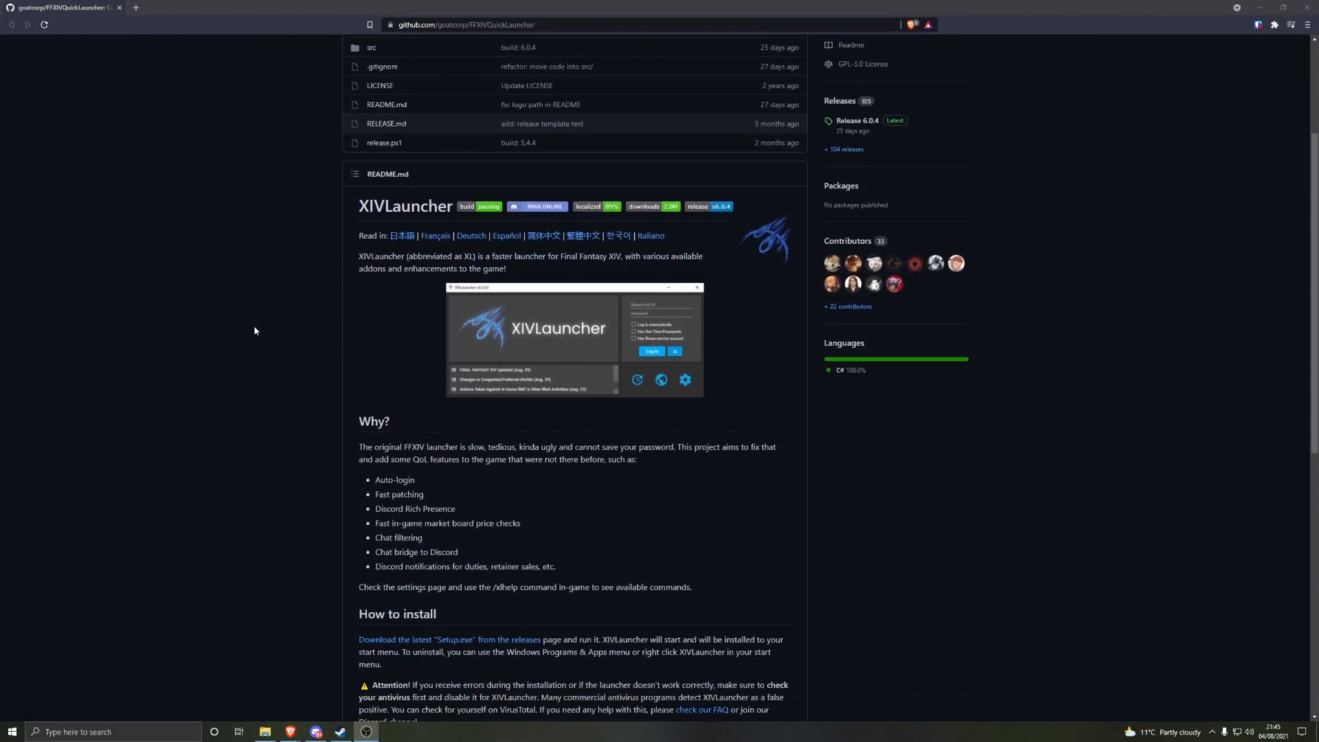
pyautogui.scroll(-3)
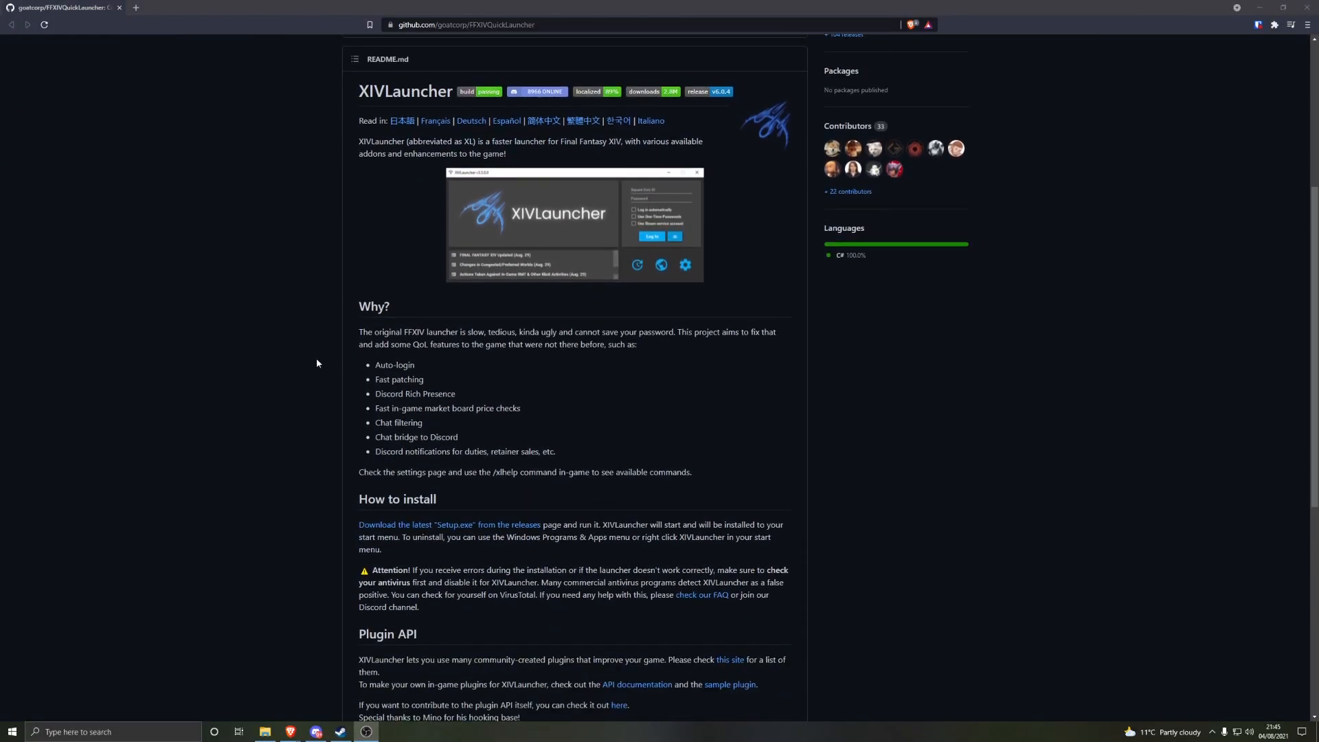
pyautogui.moveTo(781, 411)
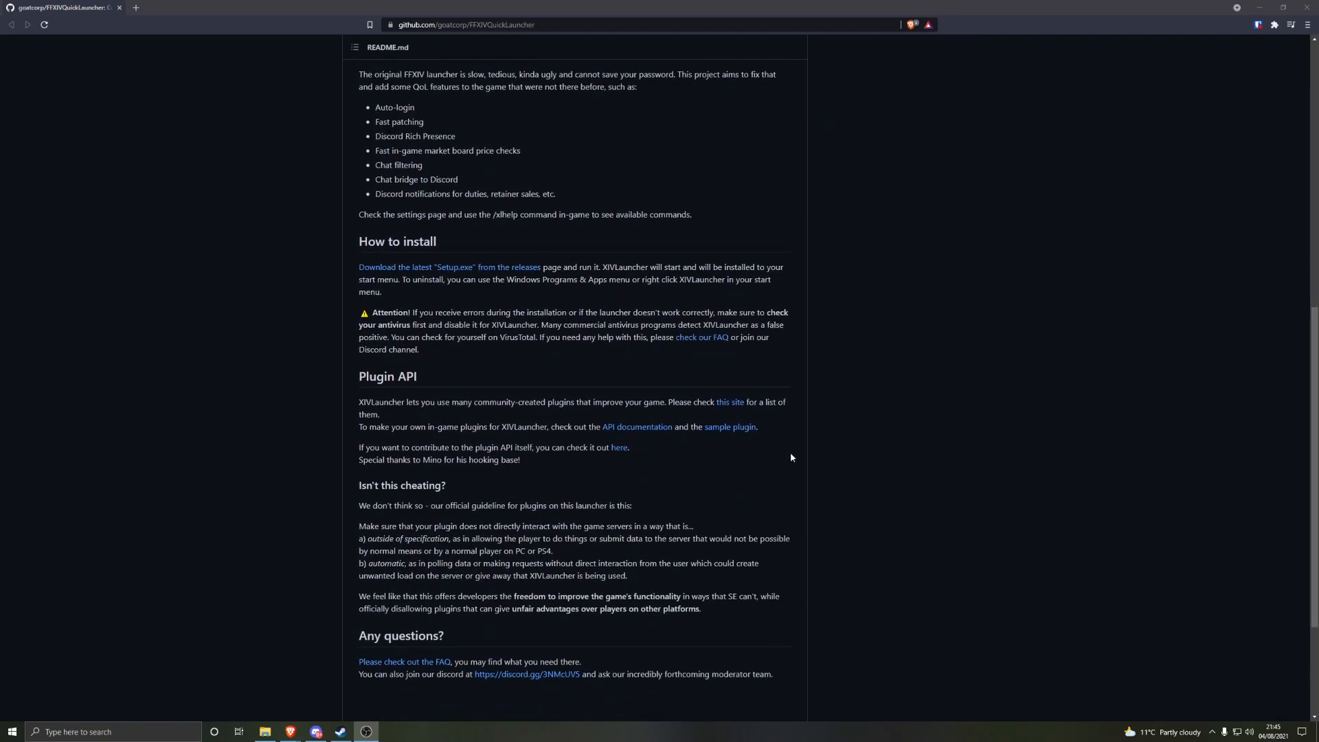
pyautogui.scroll(-3)
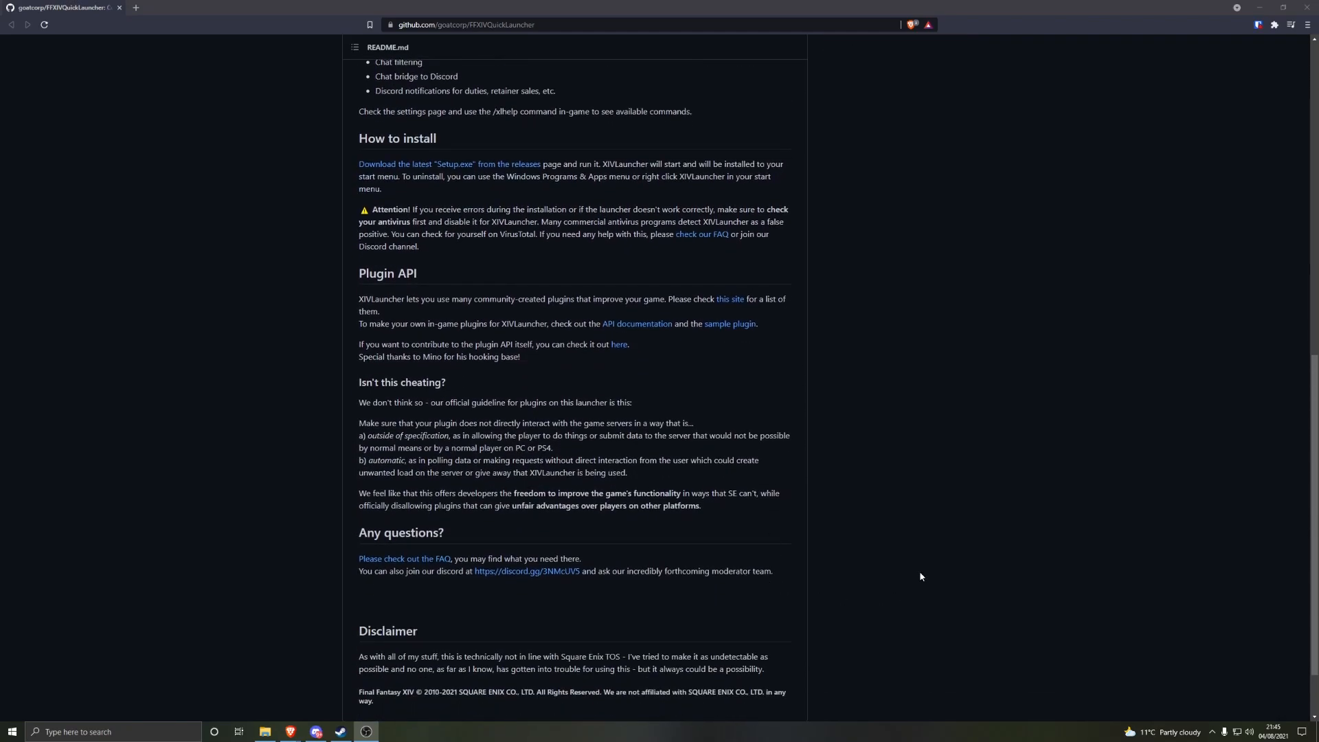
pyautogui.scroll(-3)
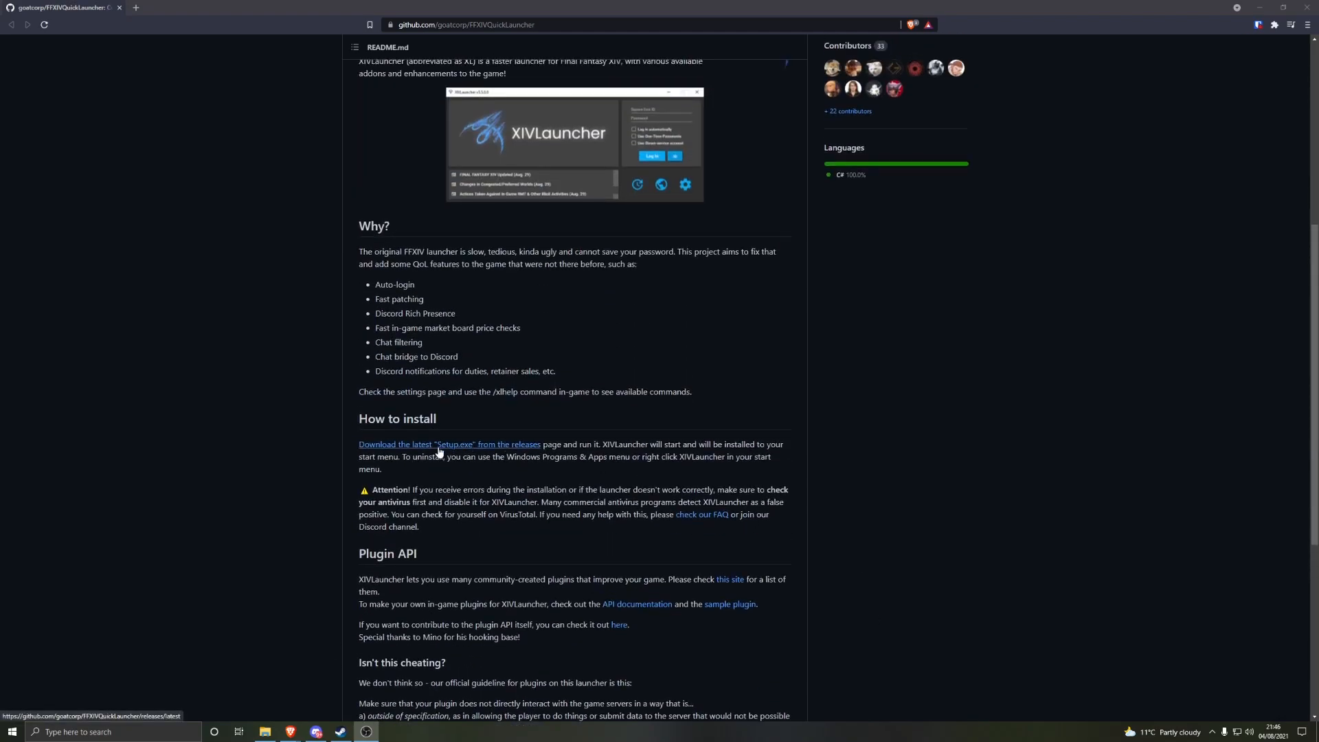
pyautogui.click(449, 444)
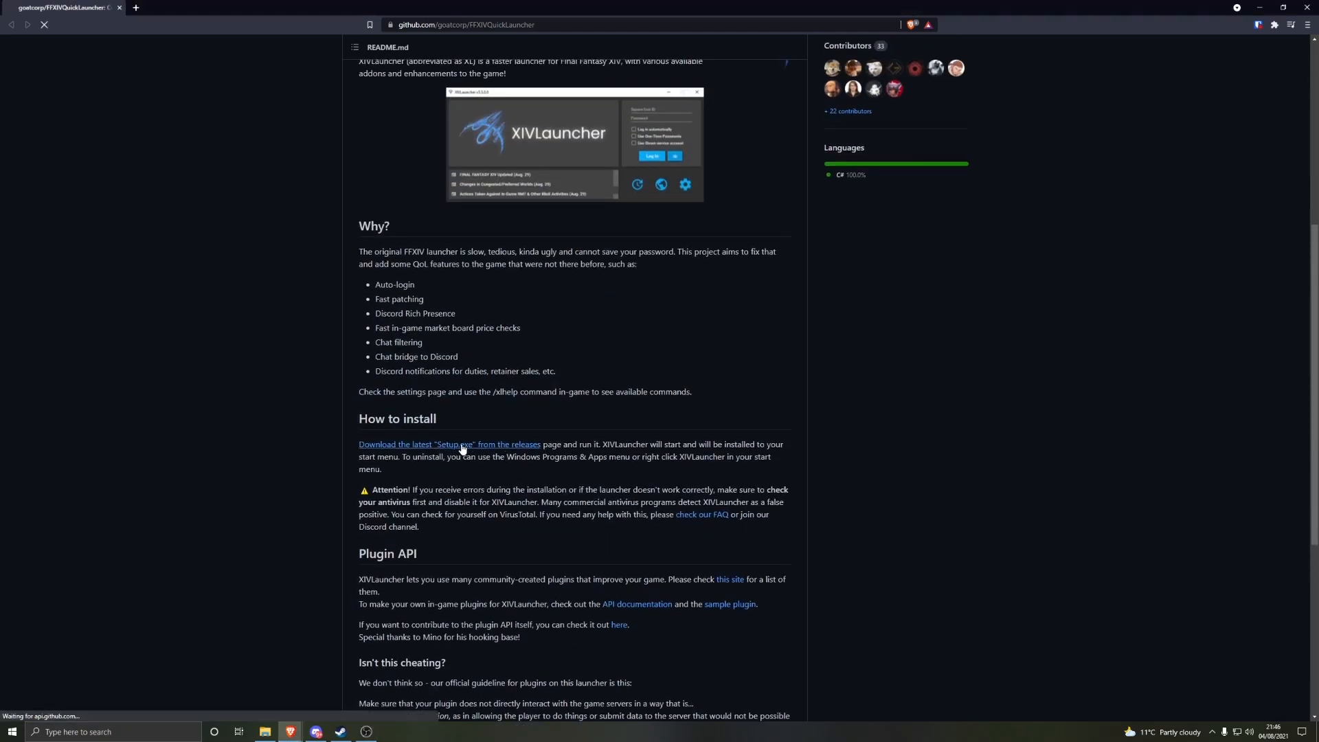
# View the Release 6.0.4 page listing Setup.exe among its assets
pyautogui.click(448, 444)
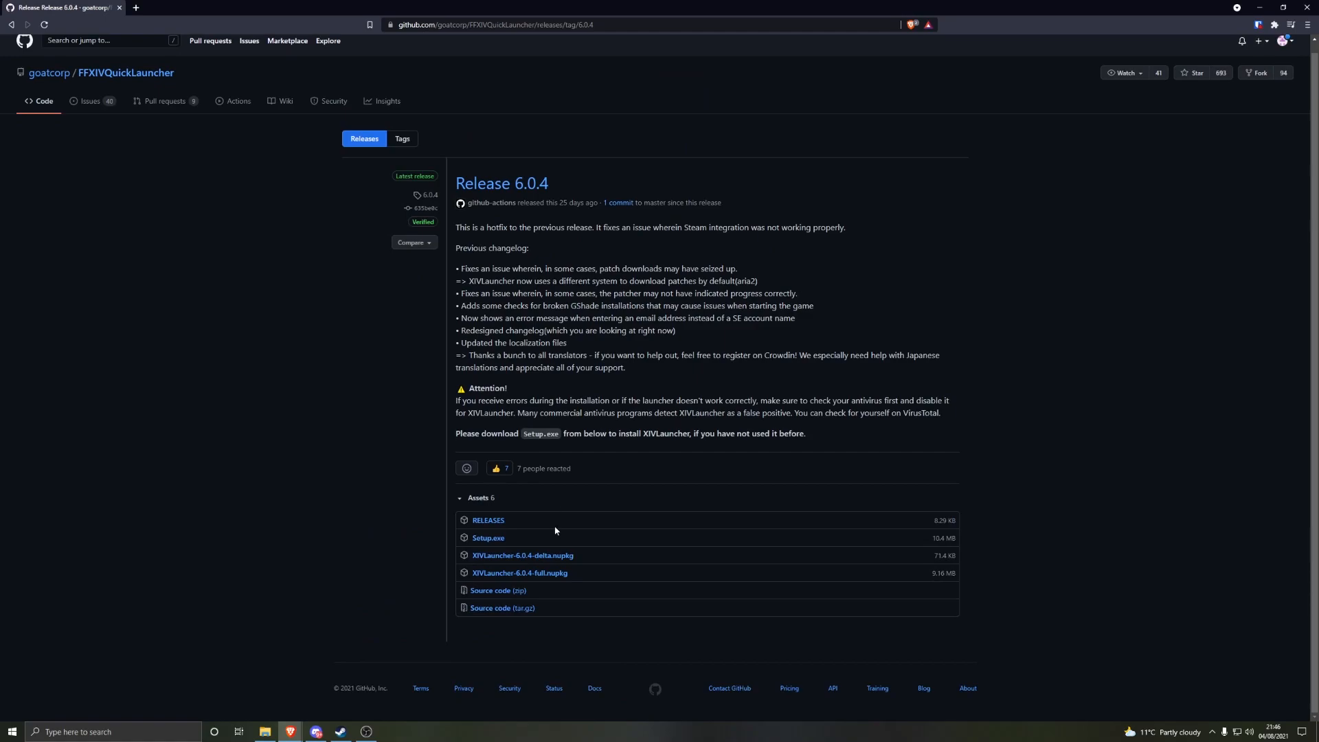
pyautogui.moveTo(488, 539)
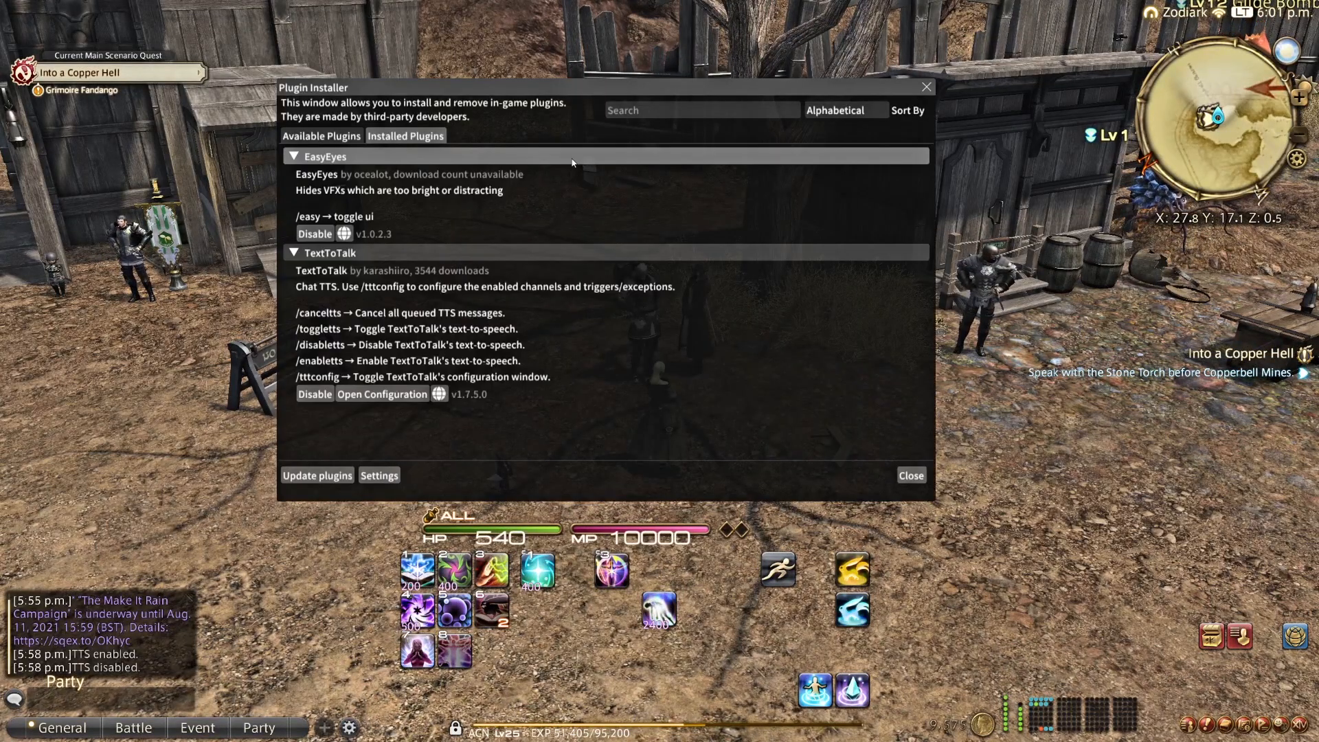
# Search Available Plugins for 'Text', return to Installed Plugins and bring up TextToTalk's configuration
pyautogui.click(322, 136)
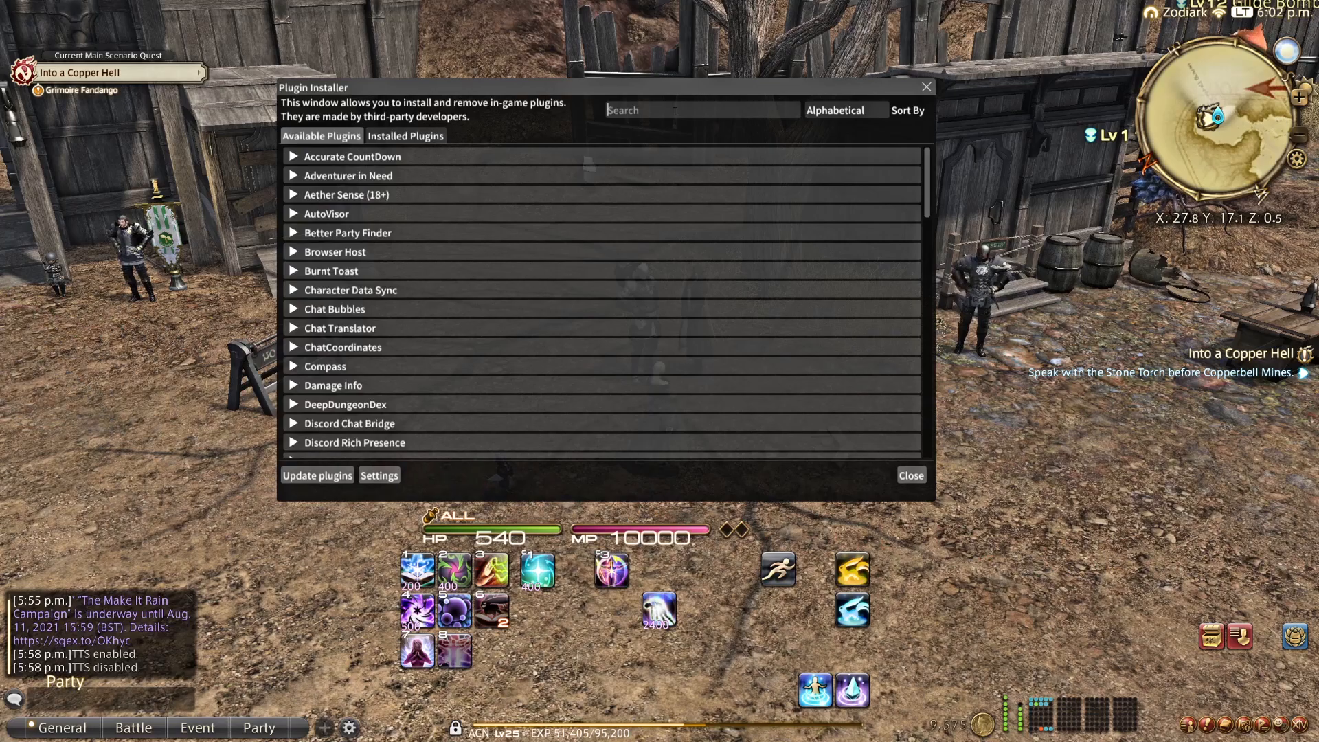
pyautogui.write('Text')
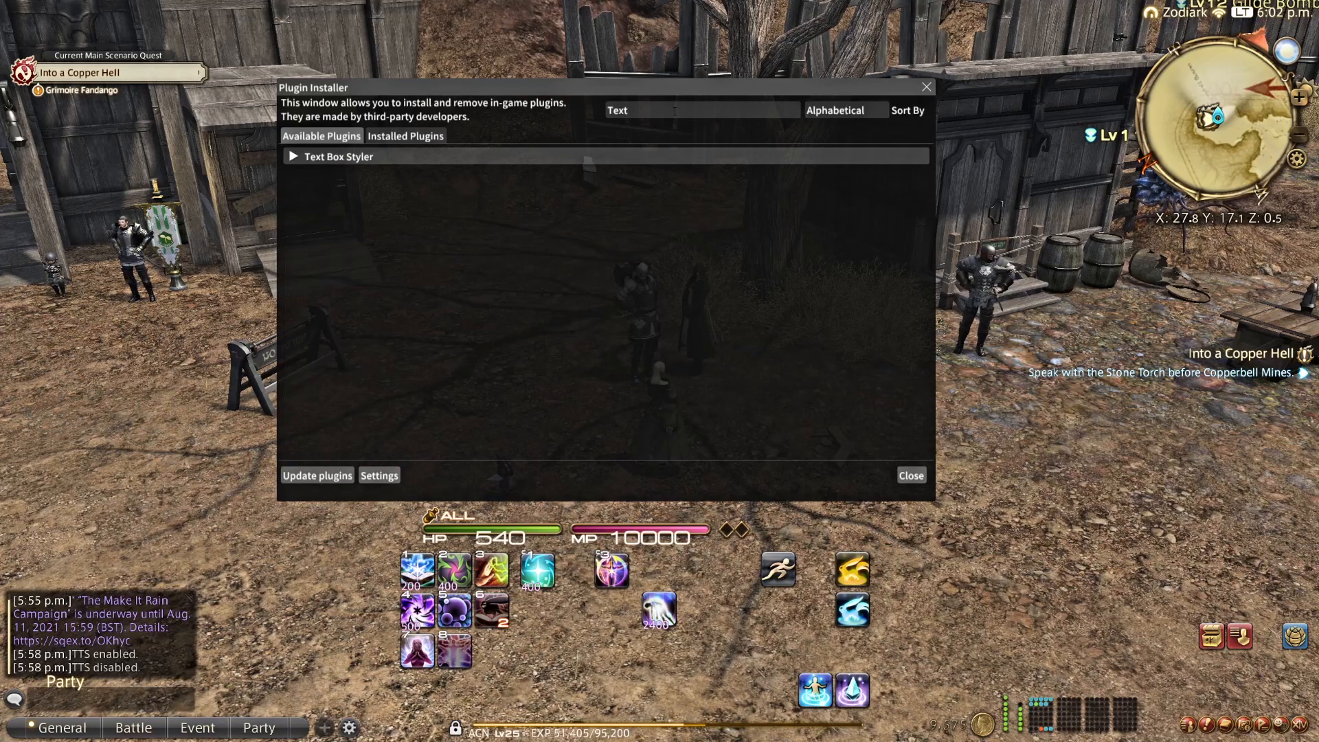
pyautogui.click(405, 136)
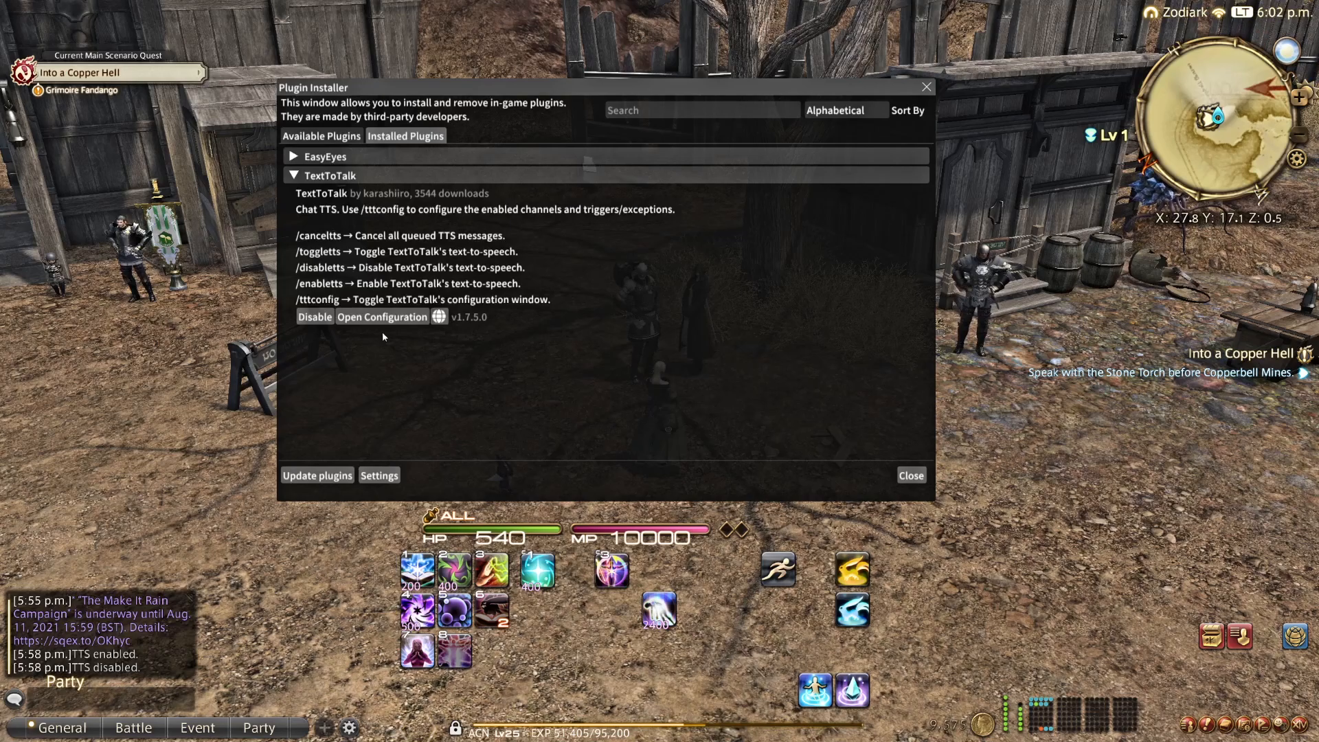
pyautogui.click(380, 316)
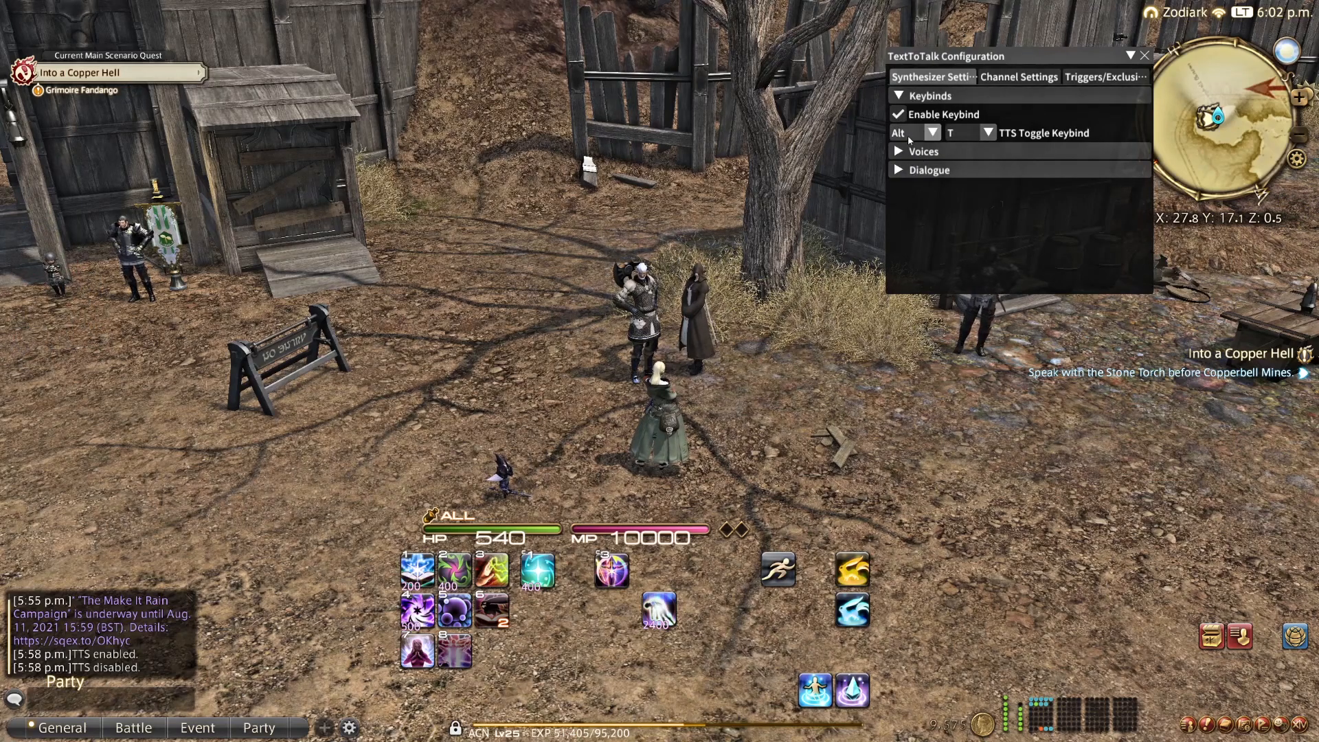
pyautogui.click(935, 132)
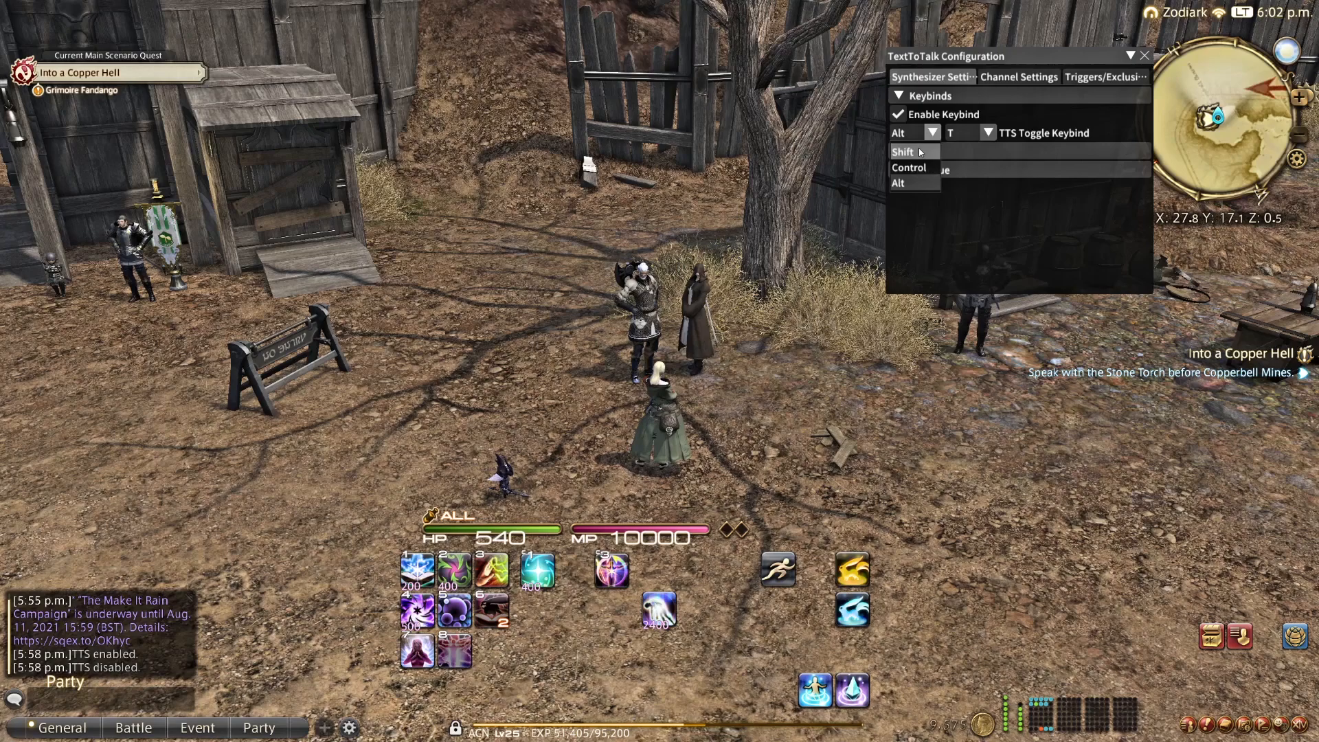
pyautogui.click(991, 134)
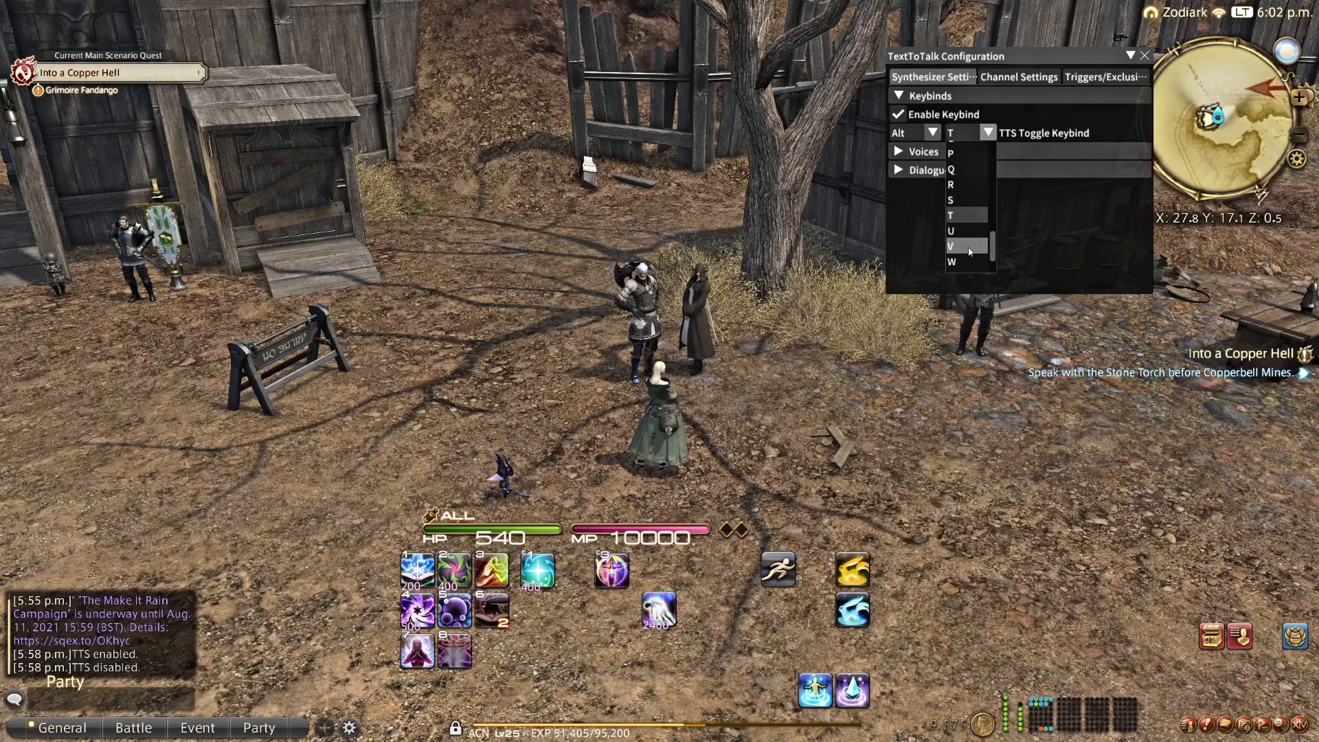
pyautogui.click(966, 215)
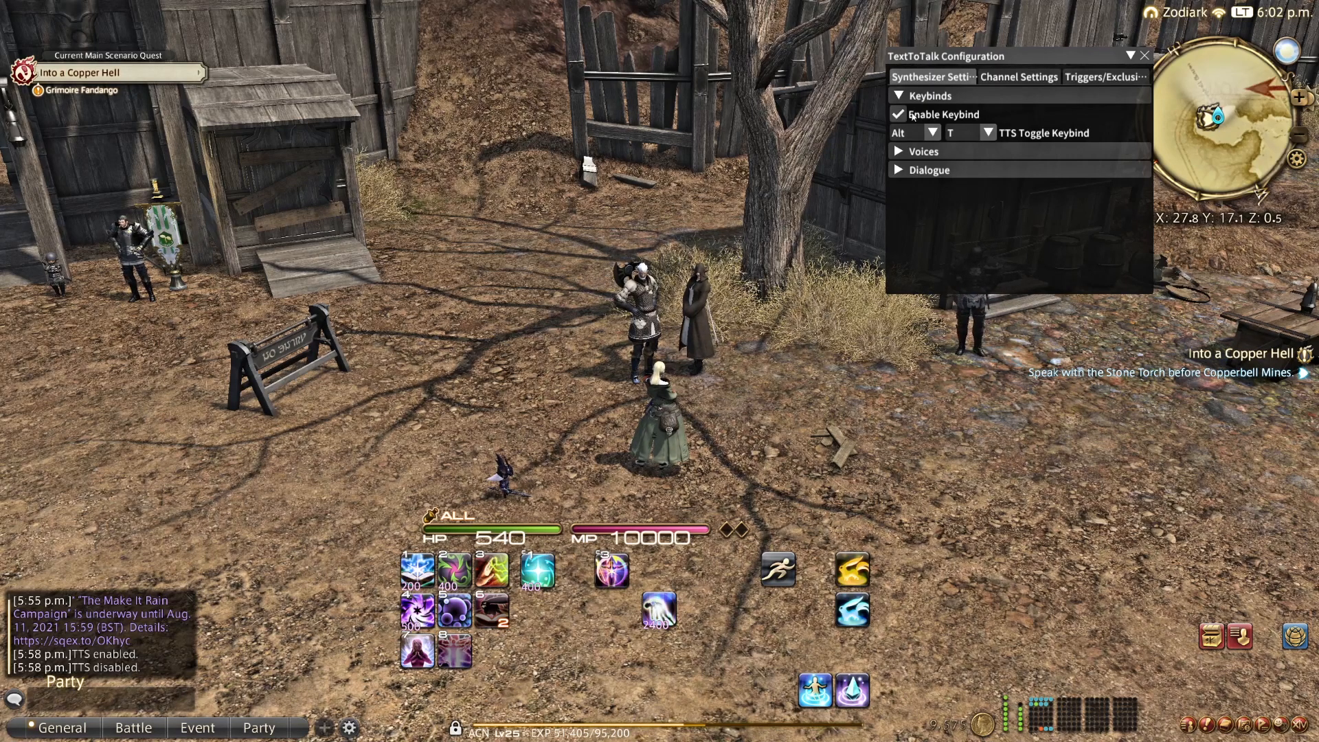
pyautogui.click(899, 114)
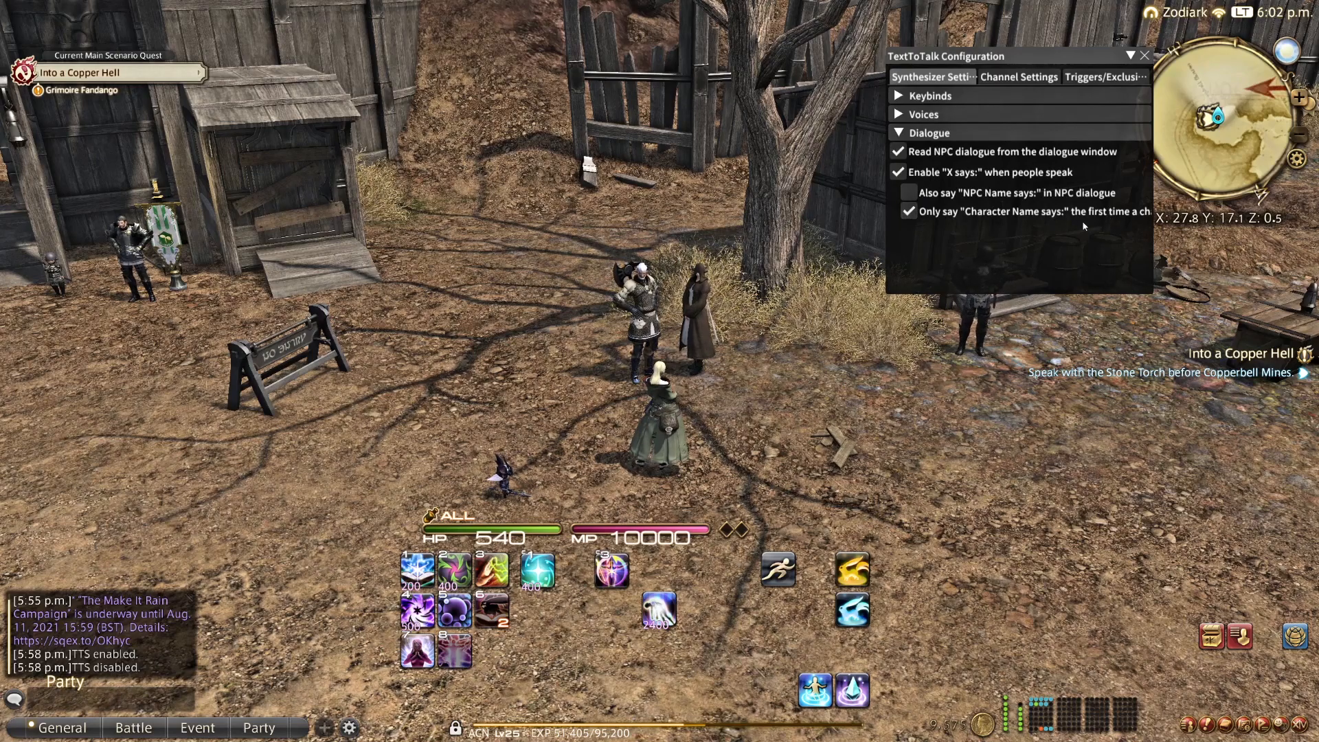
pyautogui.click(898, 132)
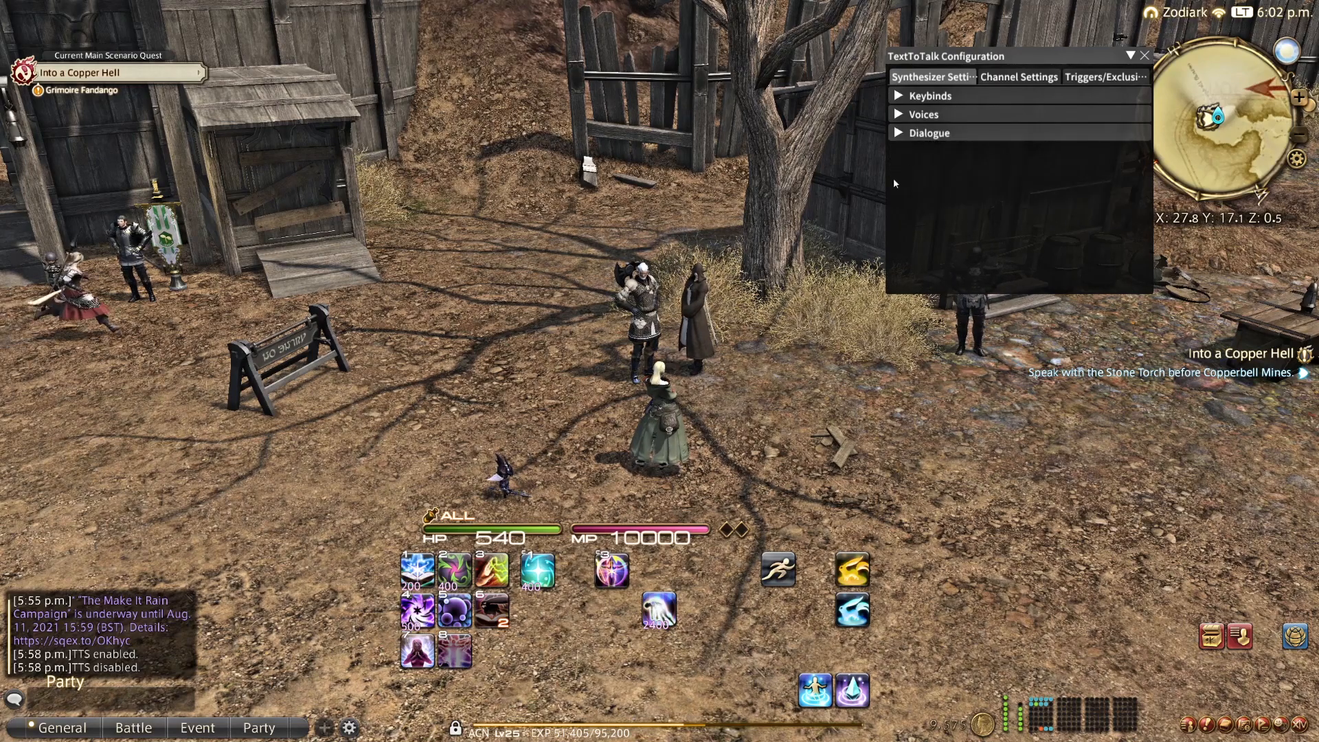
# Expand Voices, review the System, Websocket and Amazon Polly backends, keep System and browse its Microsoft voices
pyautogui.click(923, 114)
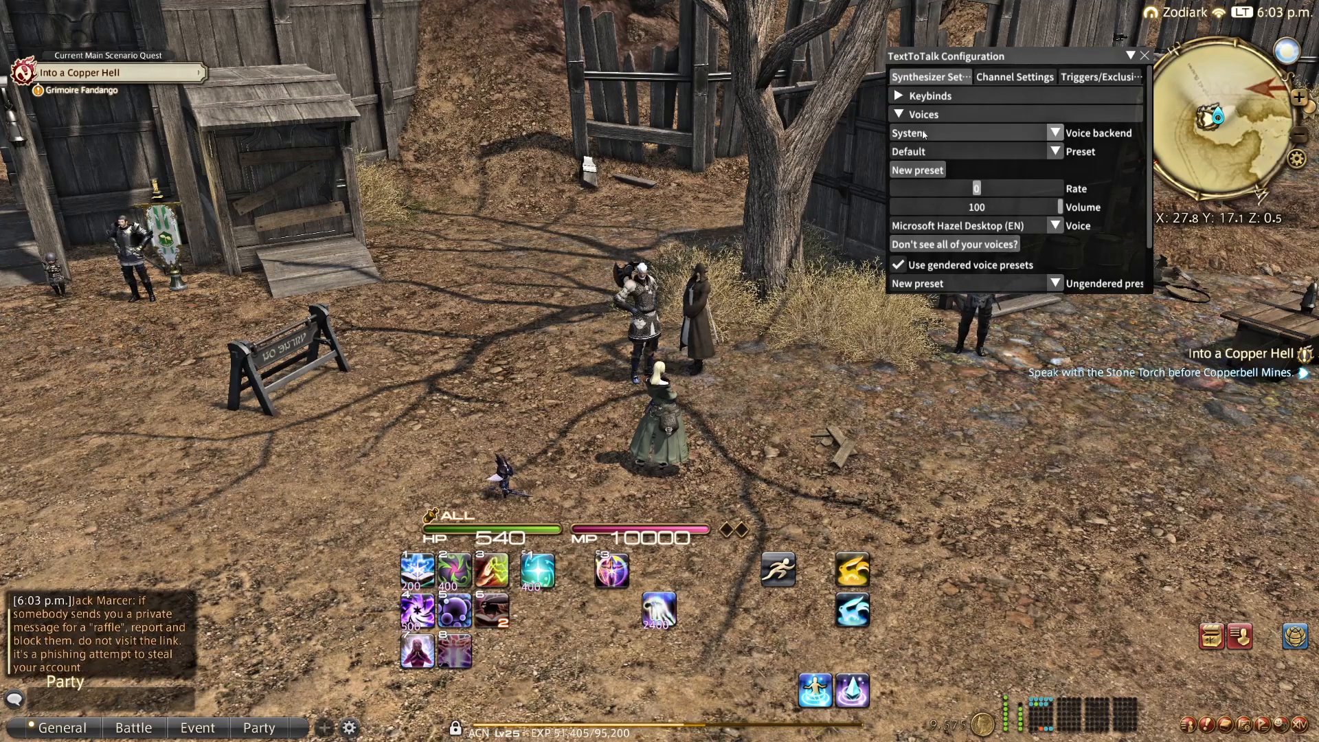
pyautogui.click(971, 132)
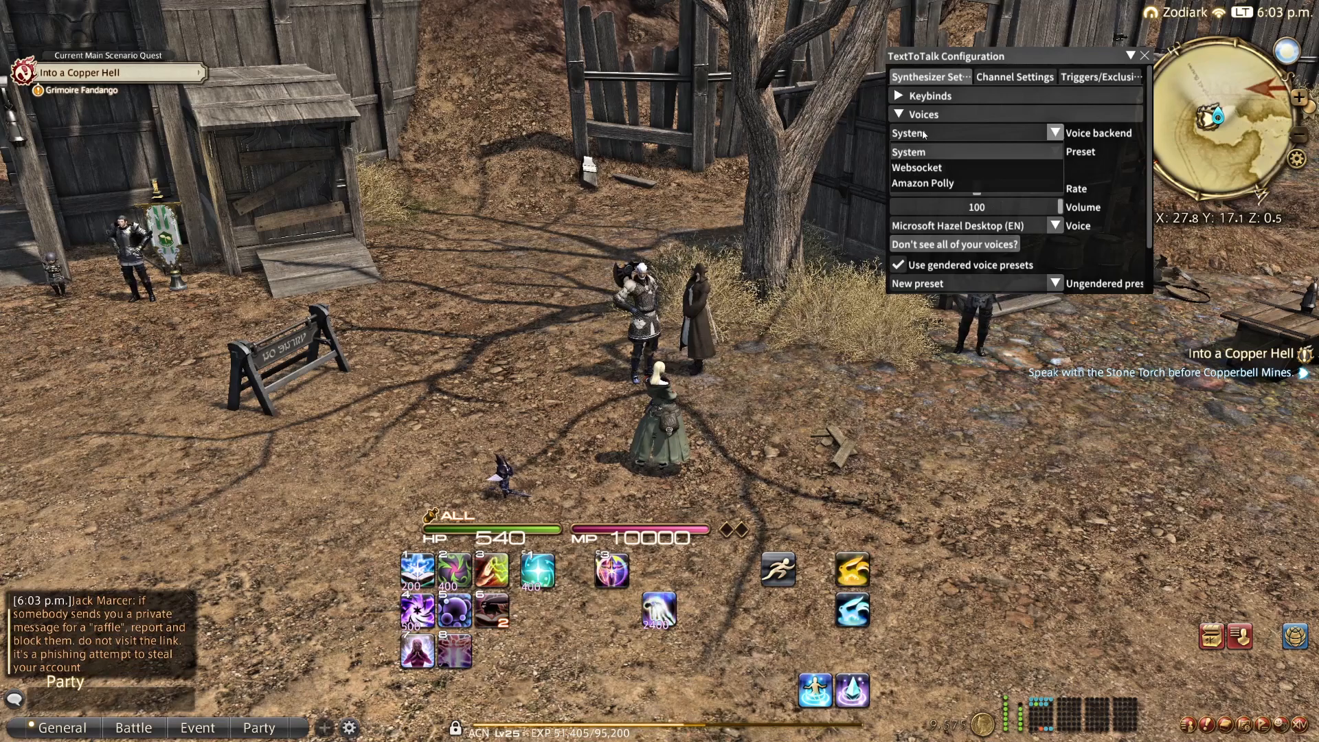
pyautogui.click(908, 151)
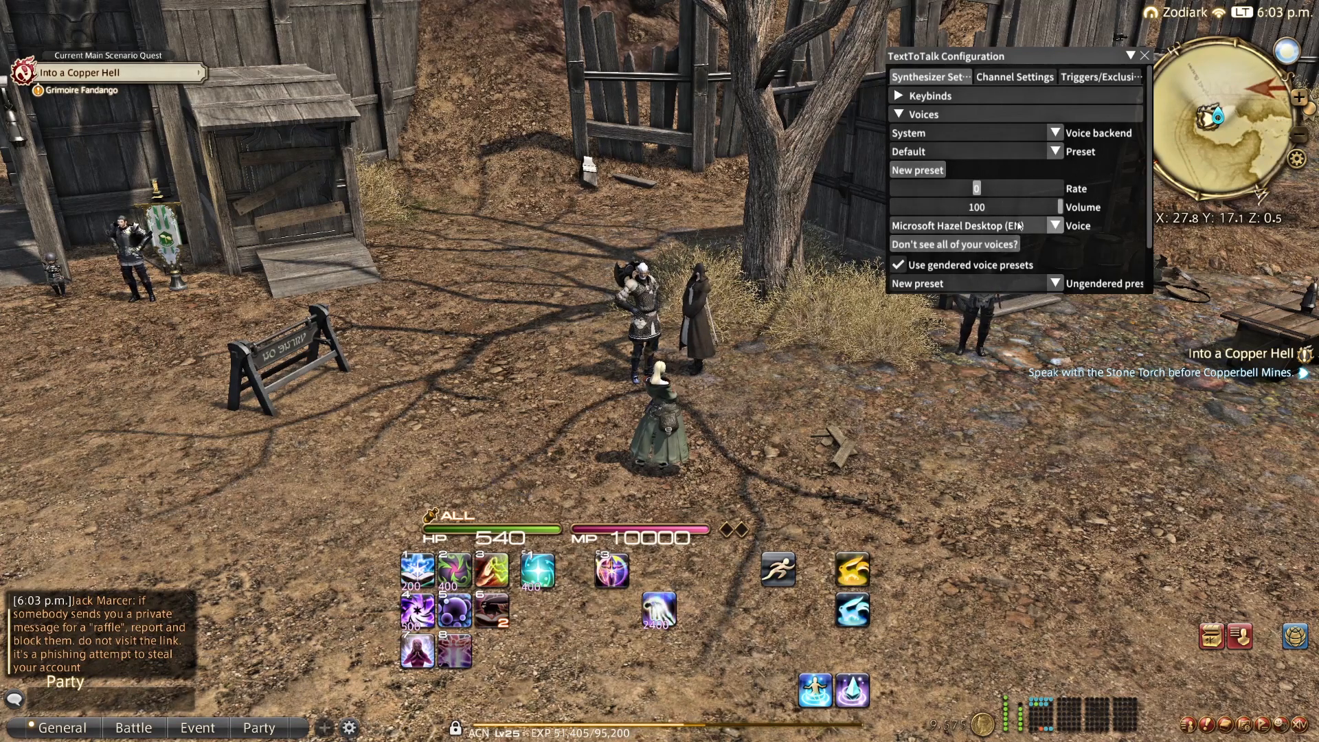
pyautogui.click(1054, 226)
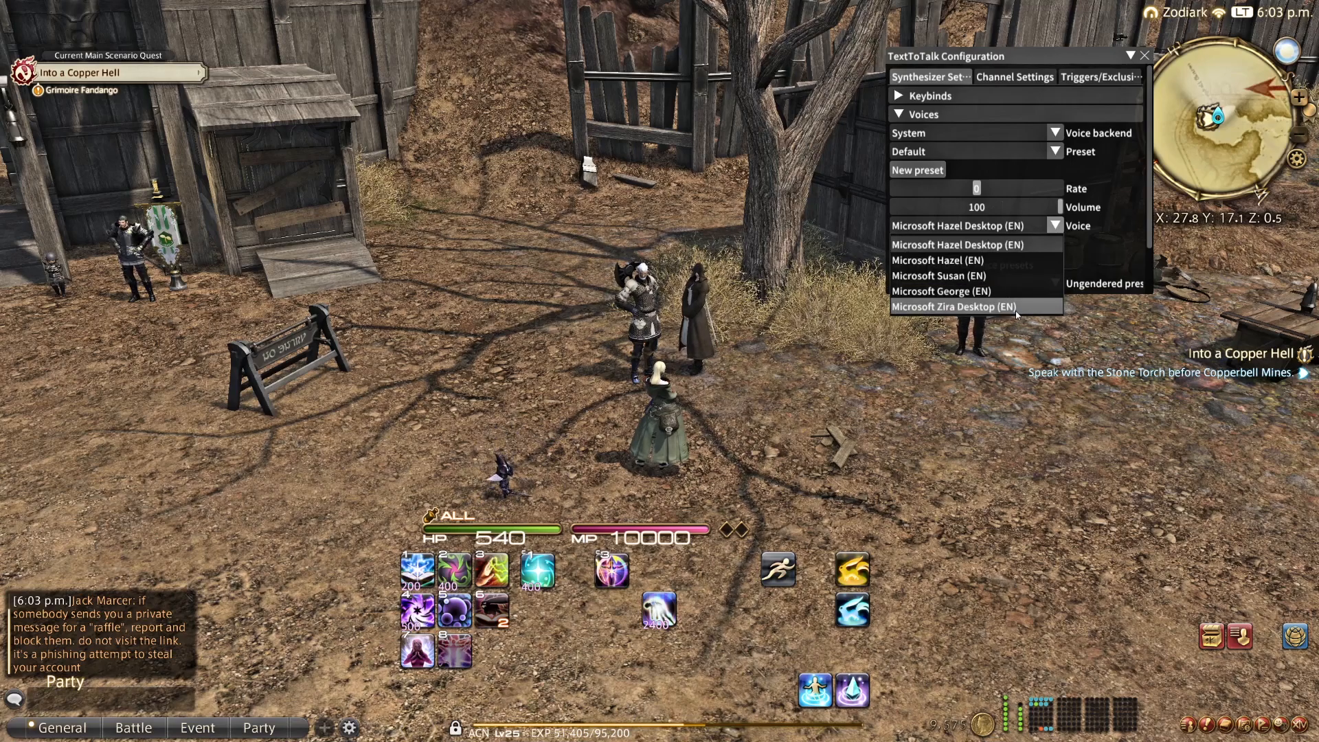
pyautogui.moveTo(937, 260)
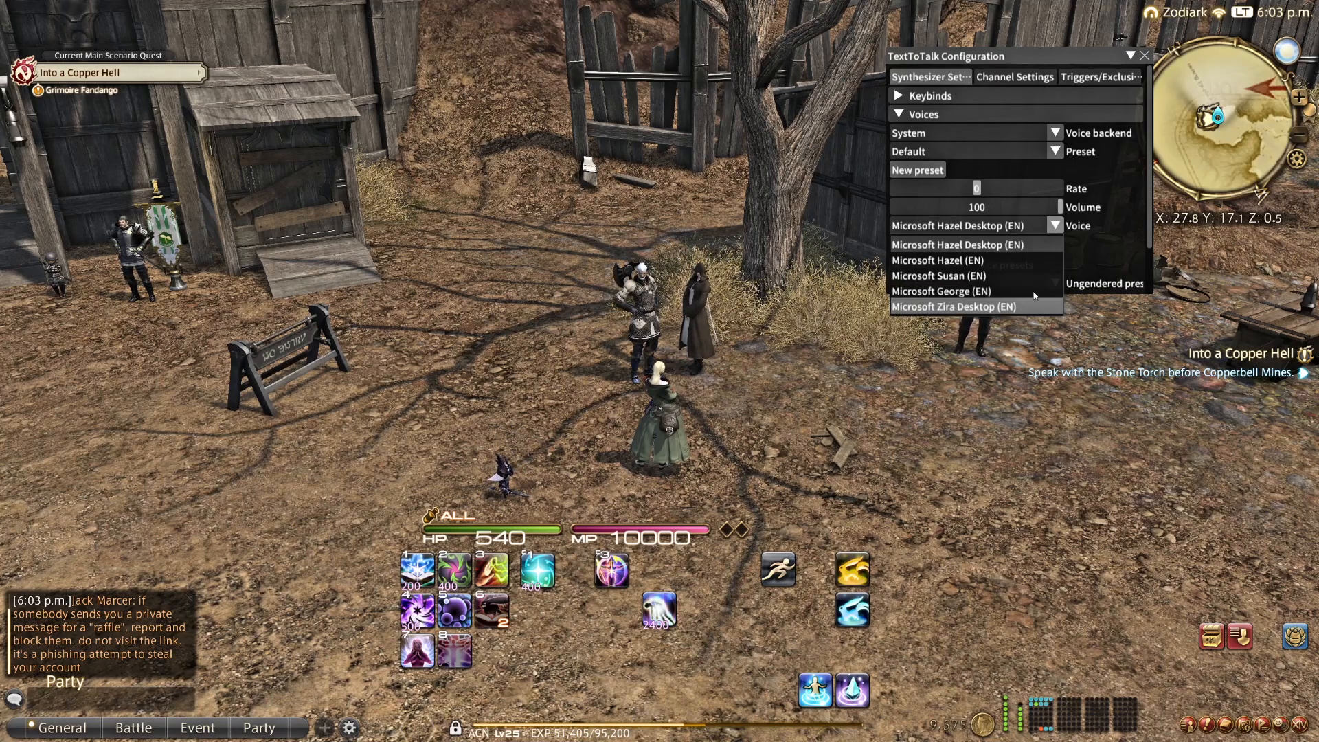
pyautogui.click(946, 307)
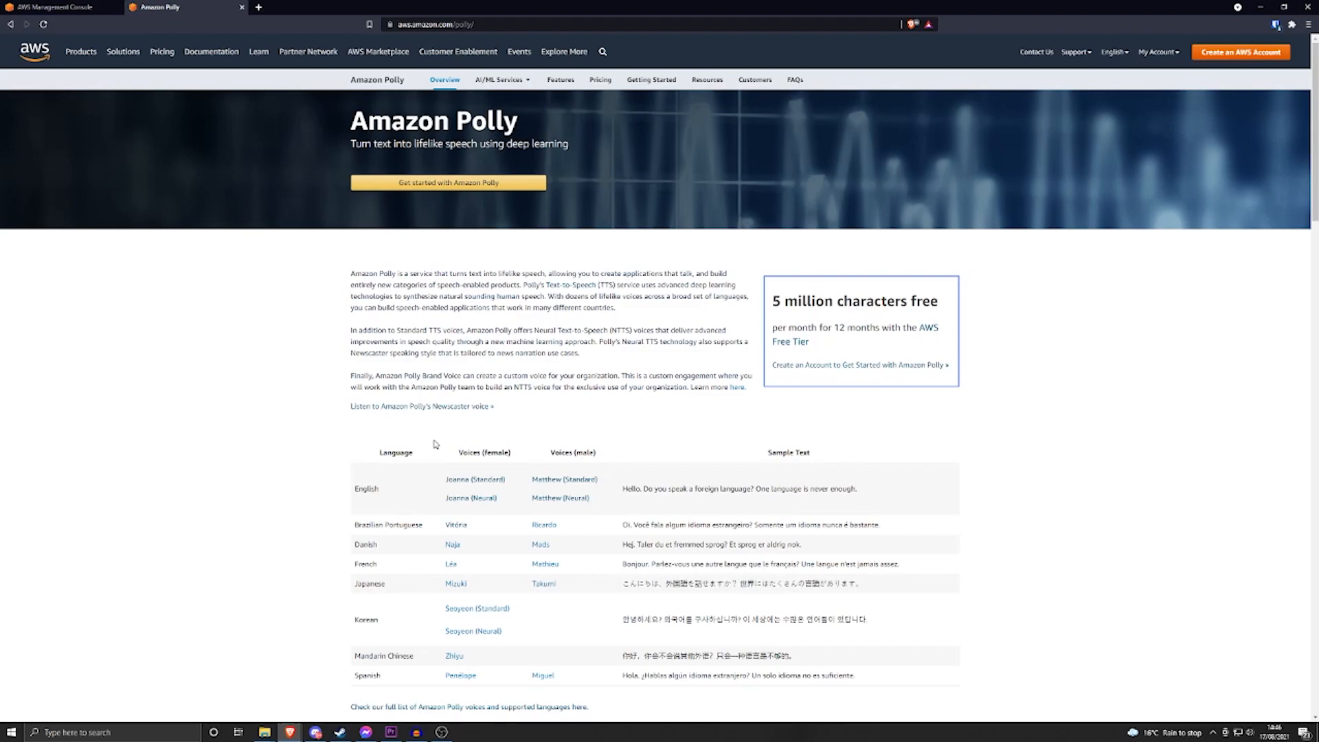
pyautogui.moveTo(421, 407)
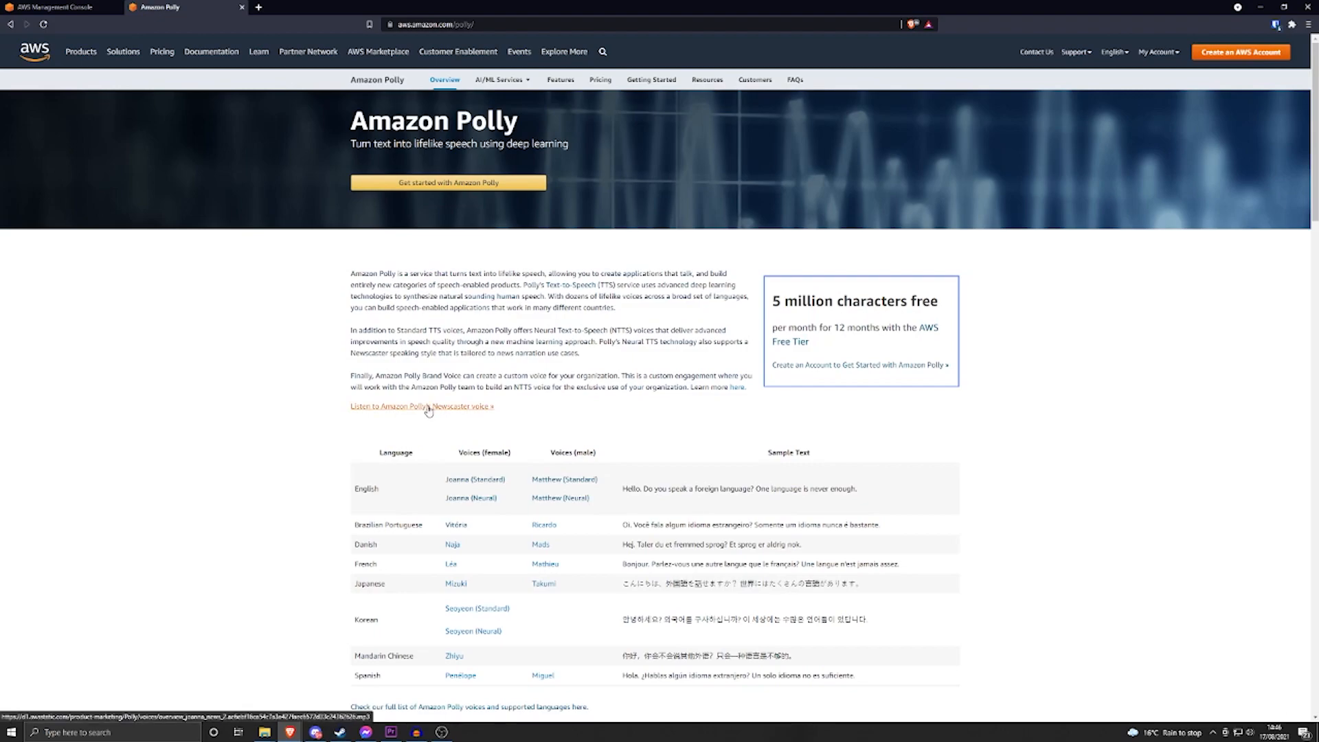
# Play Amazon Polly's Newscaster voice sample
pyautogui.click(420, 407)
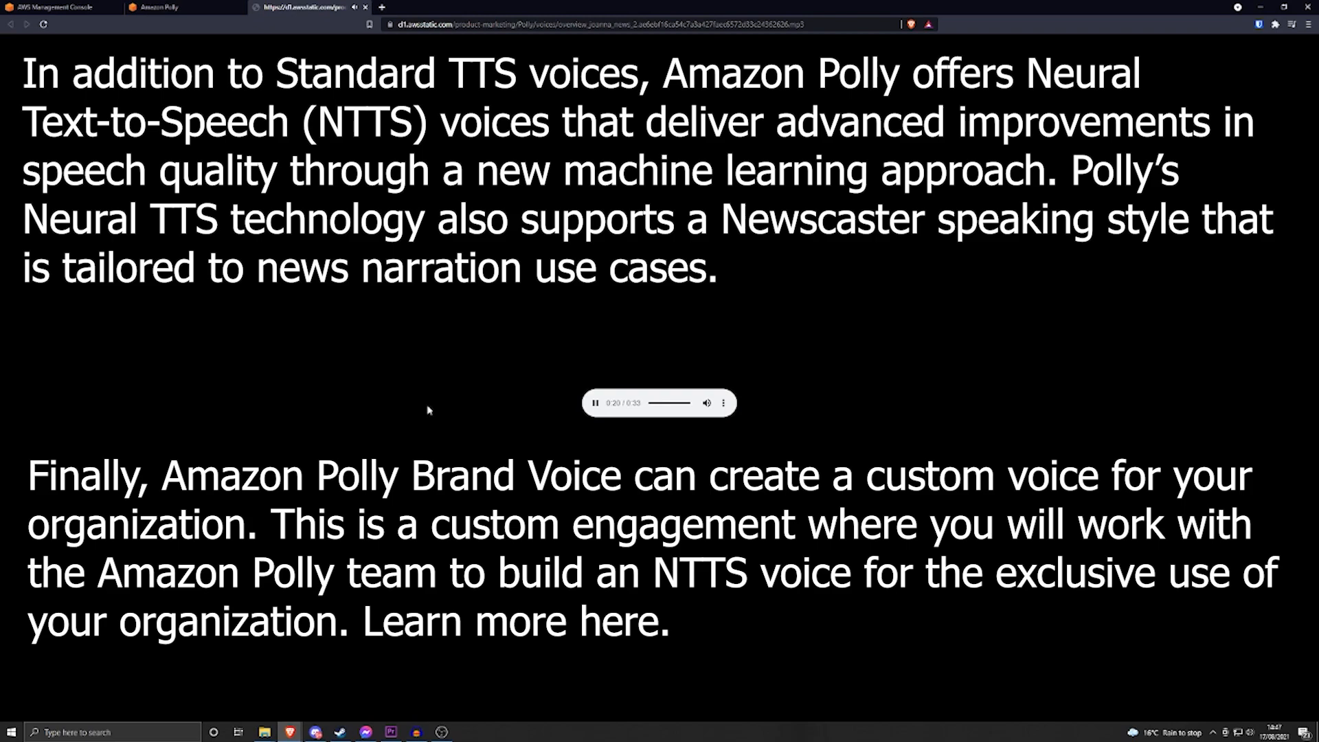
# Head to the AWS sign-in page via 'Get started with Amazon Polly'
pyautogui.click(164, 7)
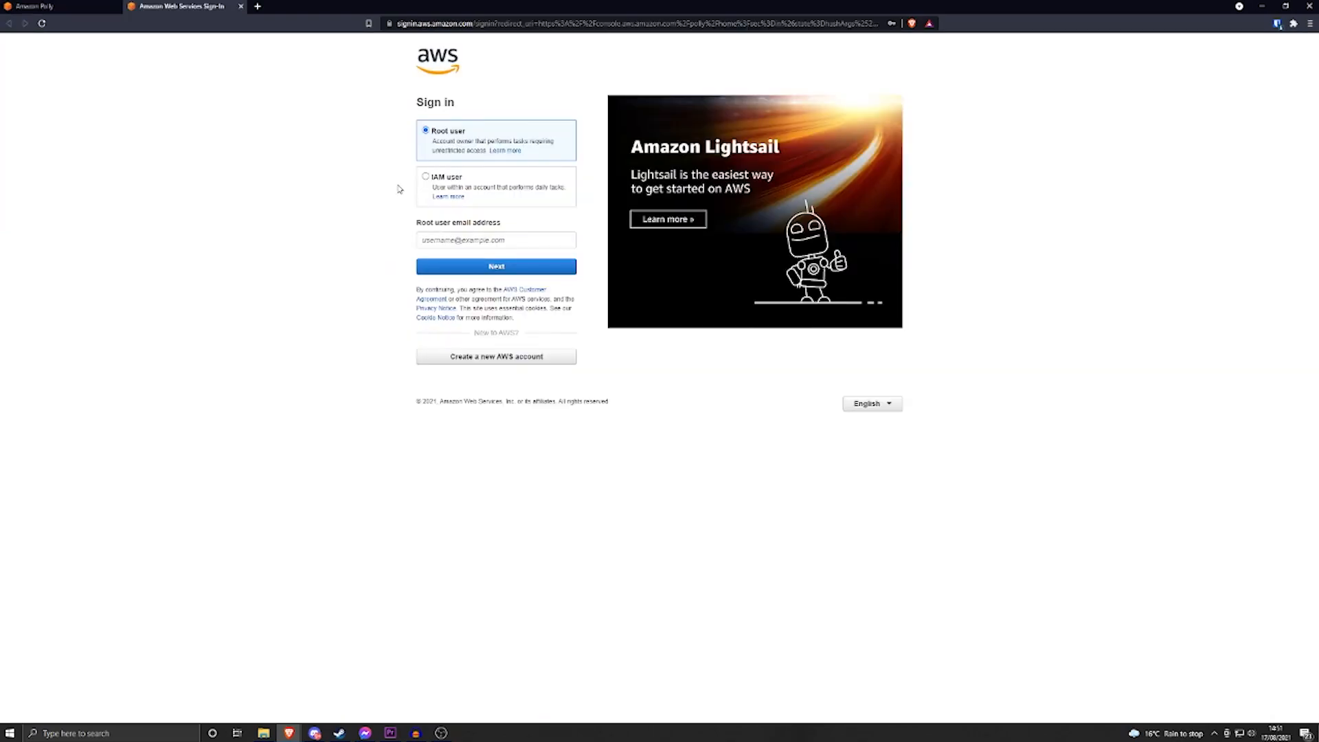
# Start creating a new AWS account and enter its email address
pyautogui.click(496, 356)
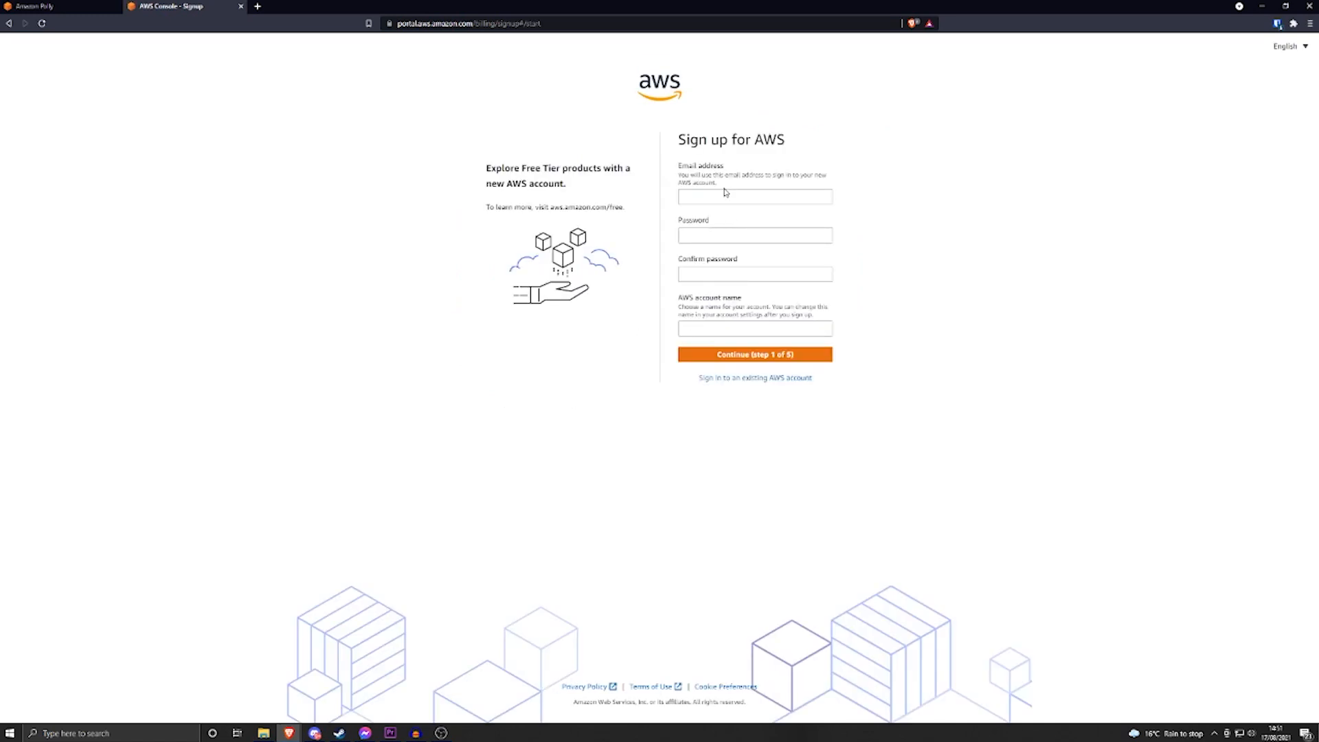
pyautogui.click(754, 353)
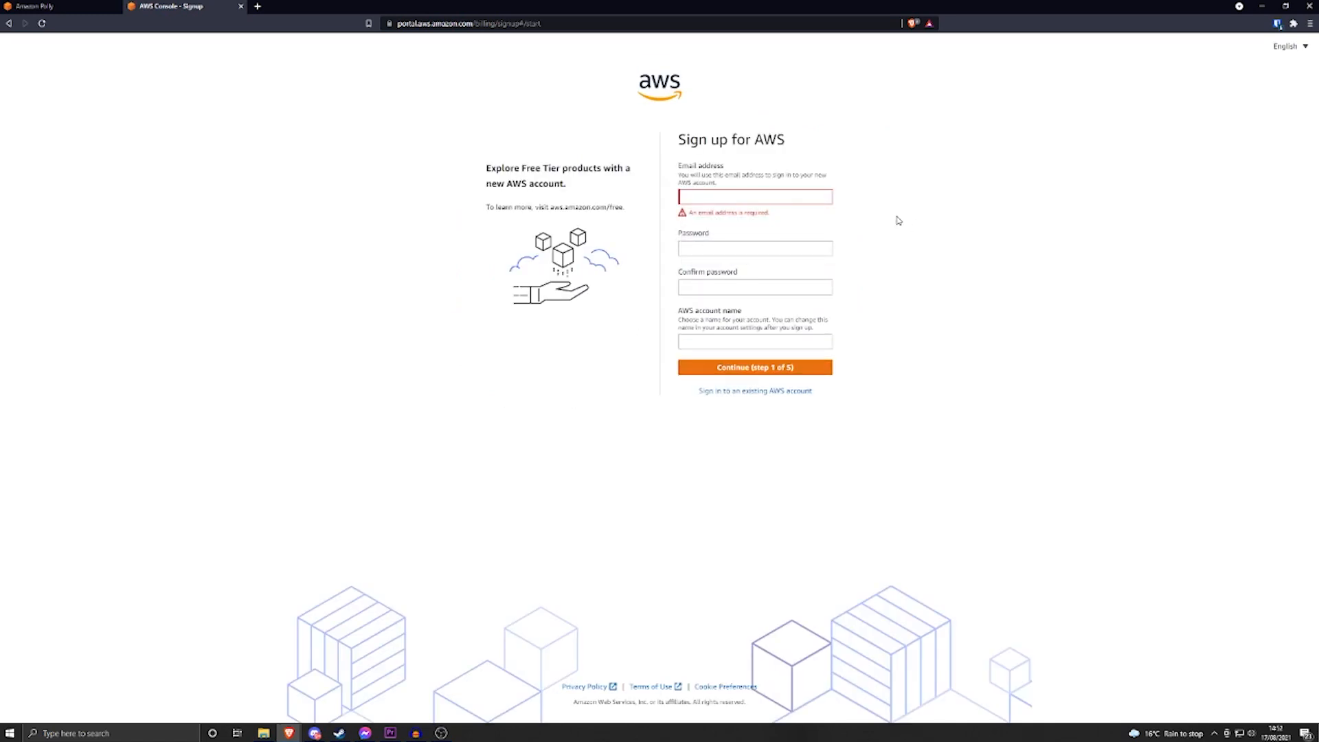
pyautogui.click(754, 368)
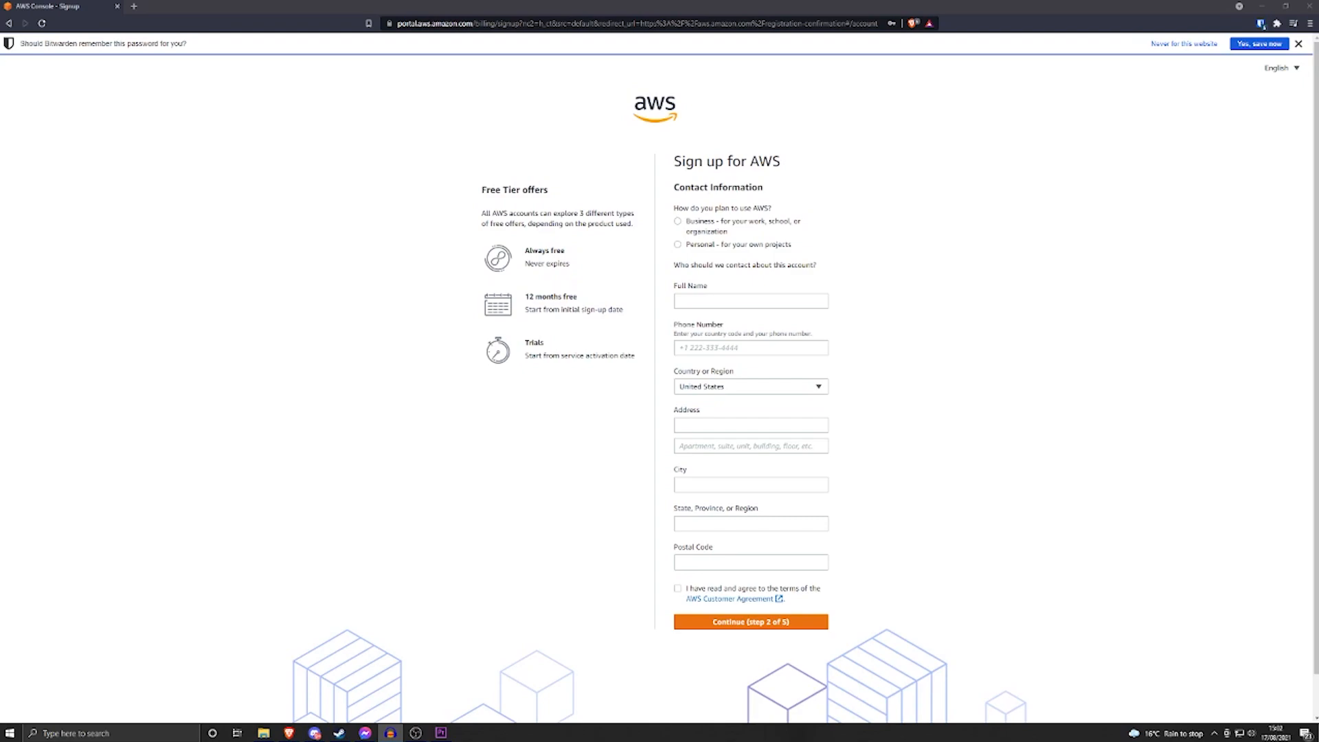
pyautogui.moveTo(817, 224)
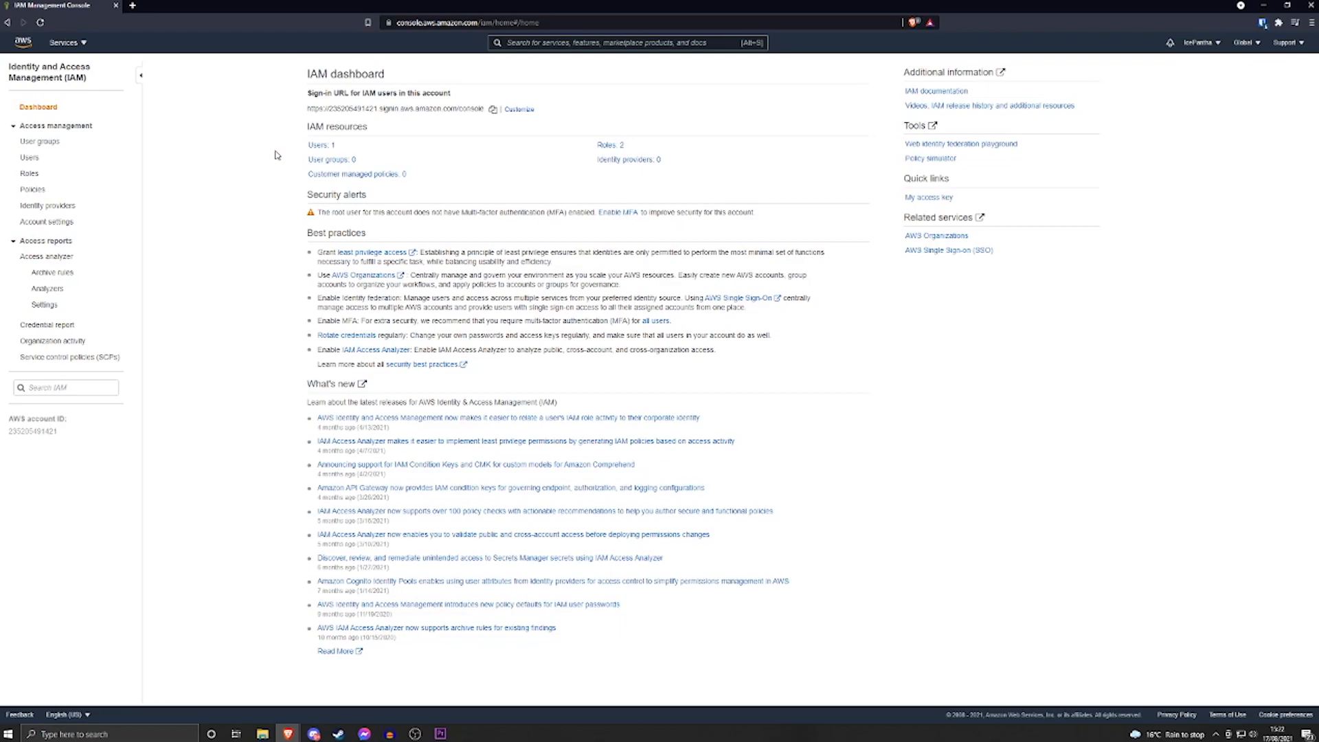
pyautogui.moveTo(32, 160)
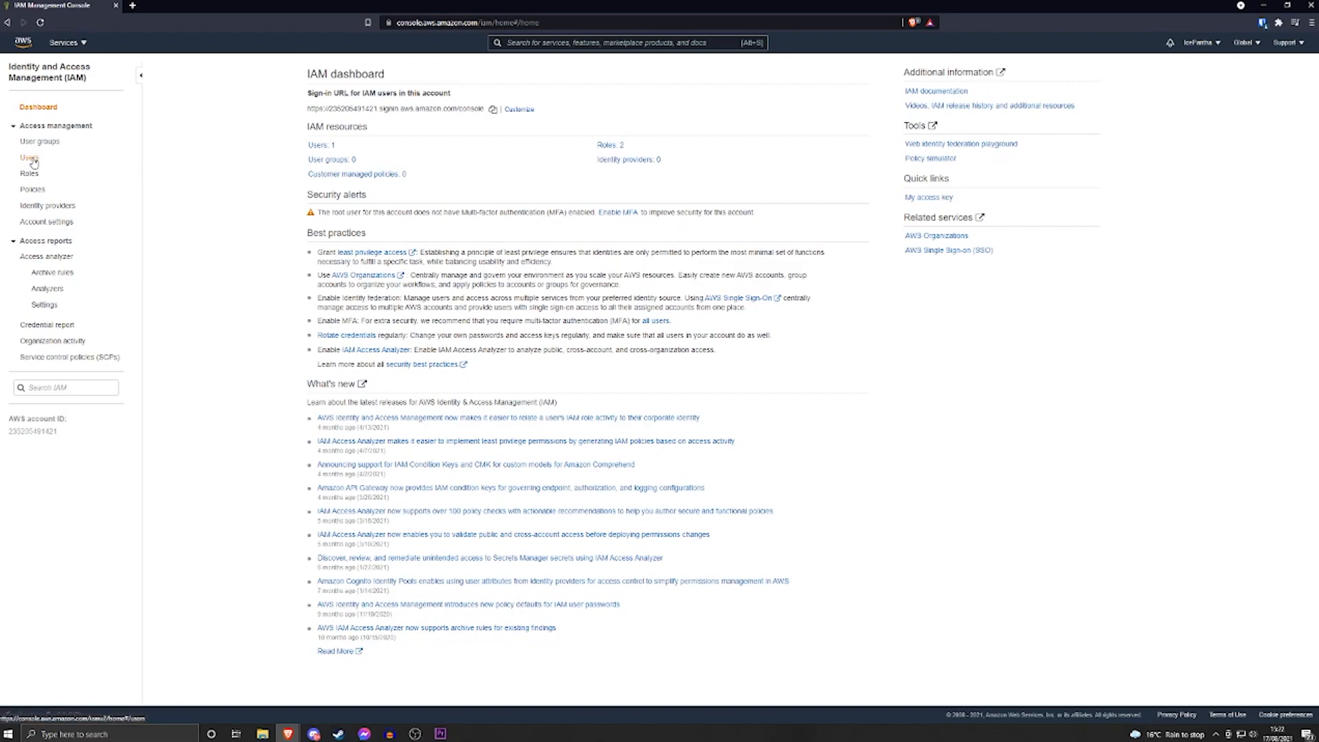
# Show the IAM Users list from the sidebar's Access management section
pyautogui.click(29, 157)
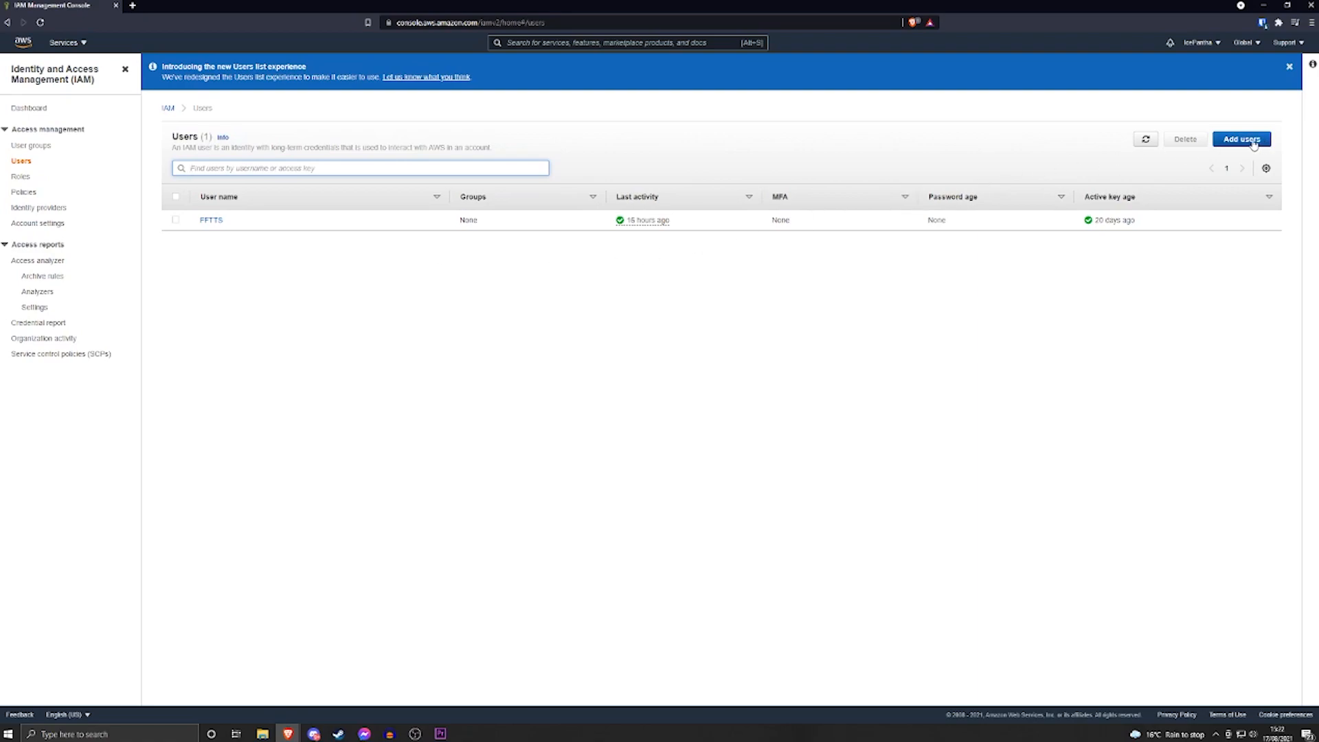
# Add an IAM user named FF with programmatic access and continue to its permissions
pyautogui.click(1243, 141)
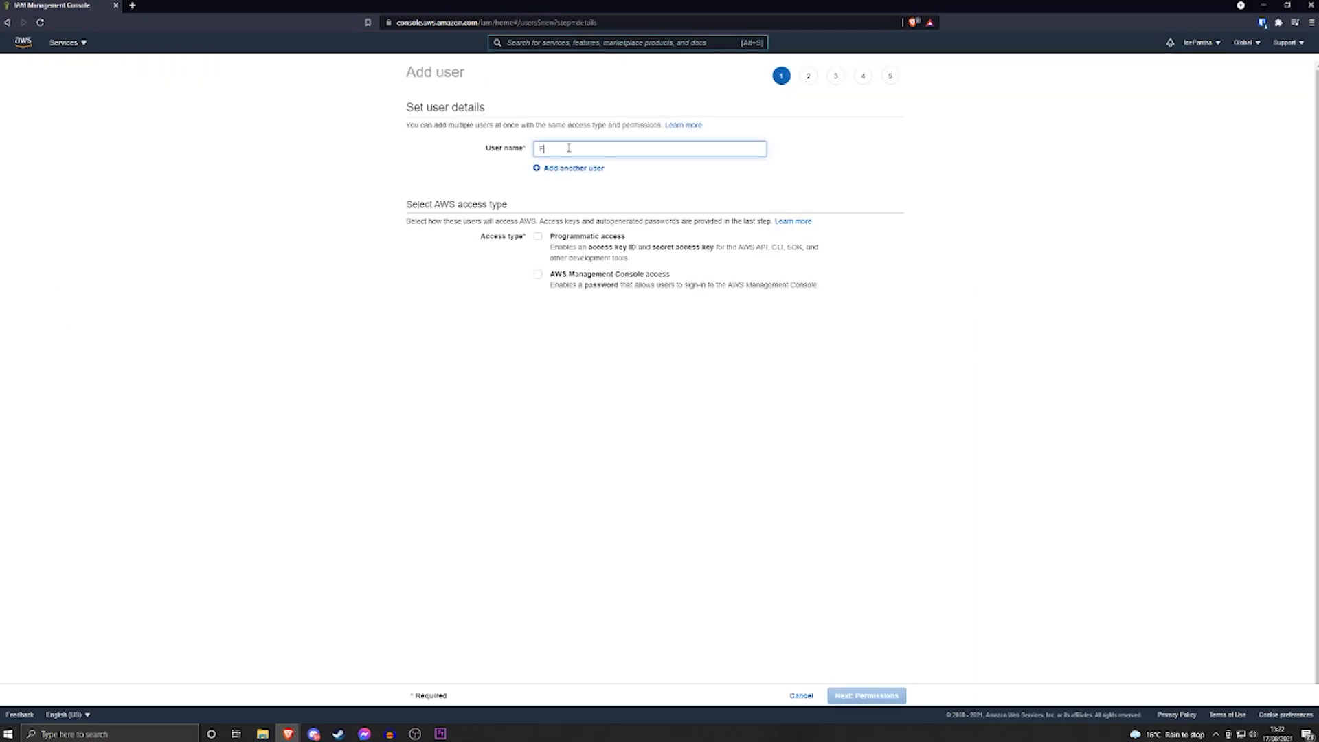
pyautogui.write('FF')
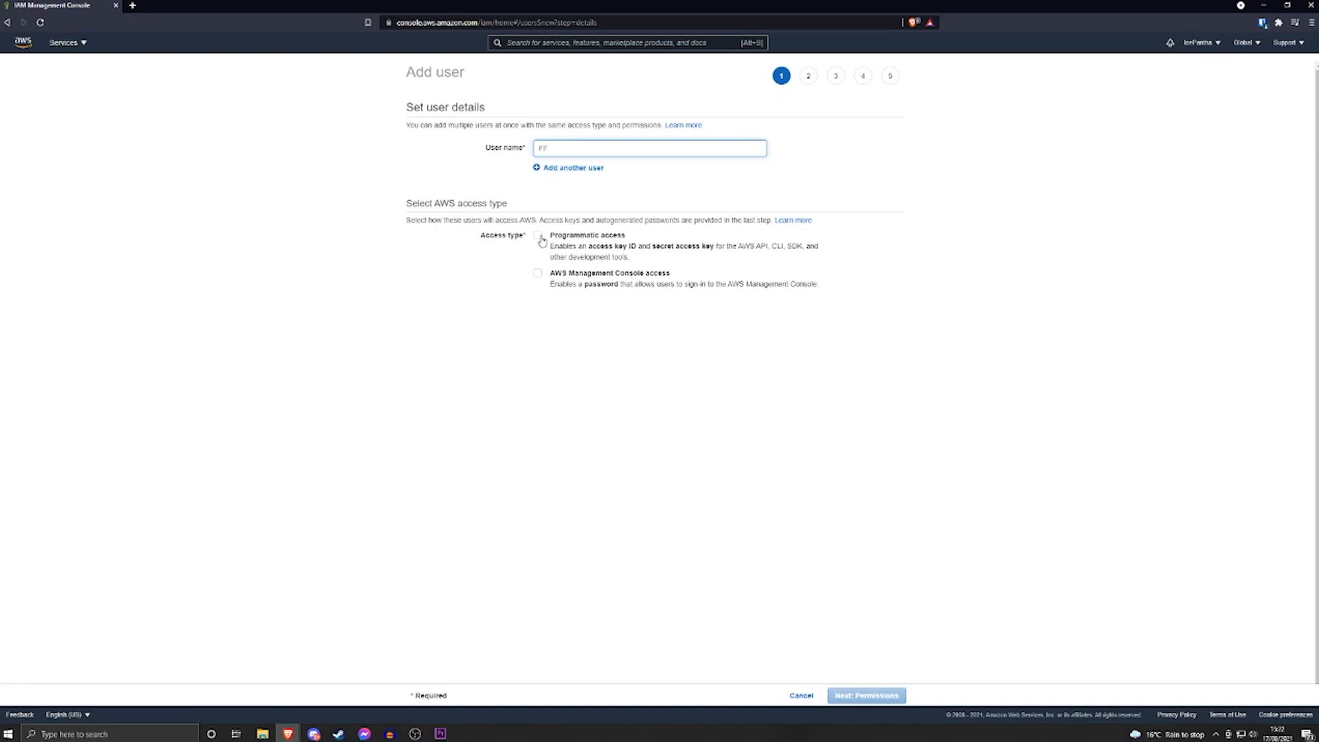
pyautogui.click(538, 235)
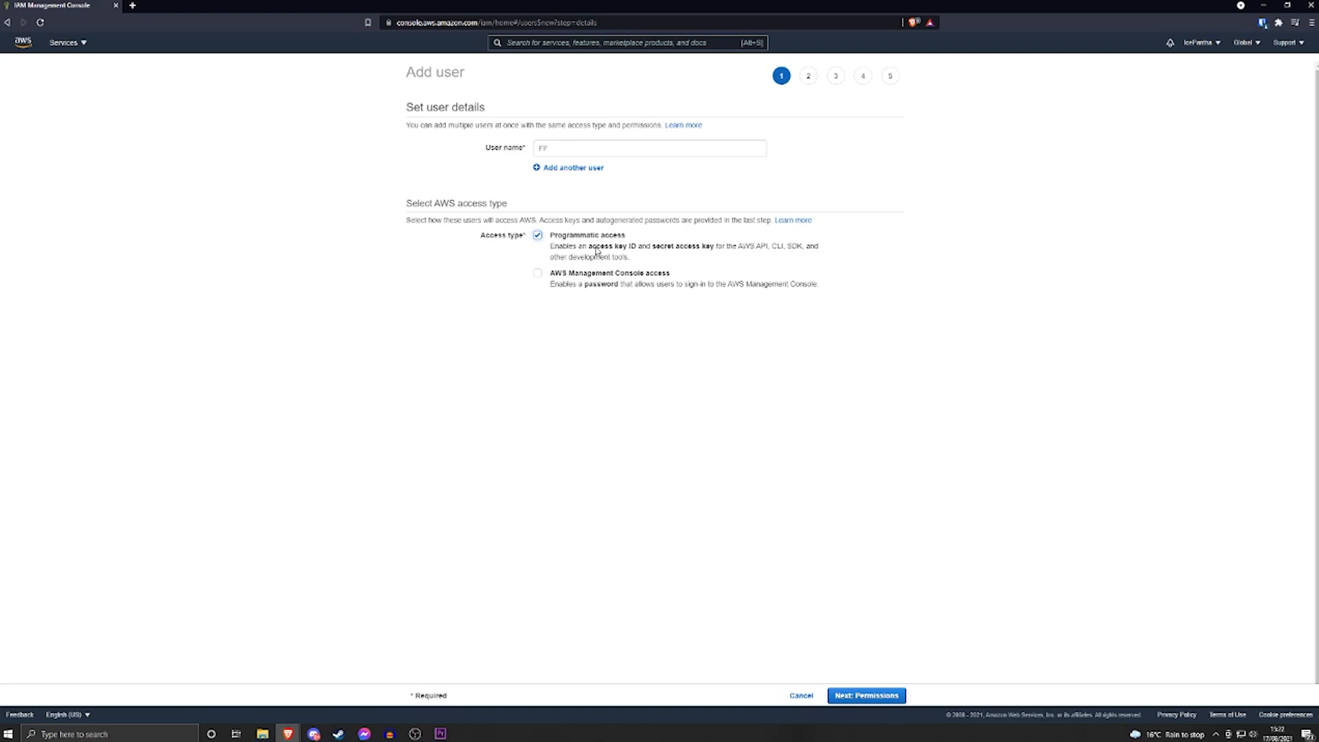
pyautogui.moveTo(676, 253)
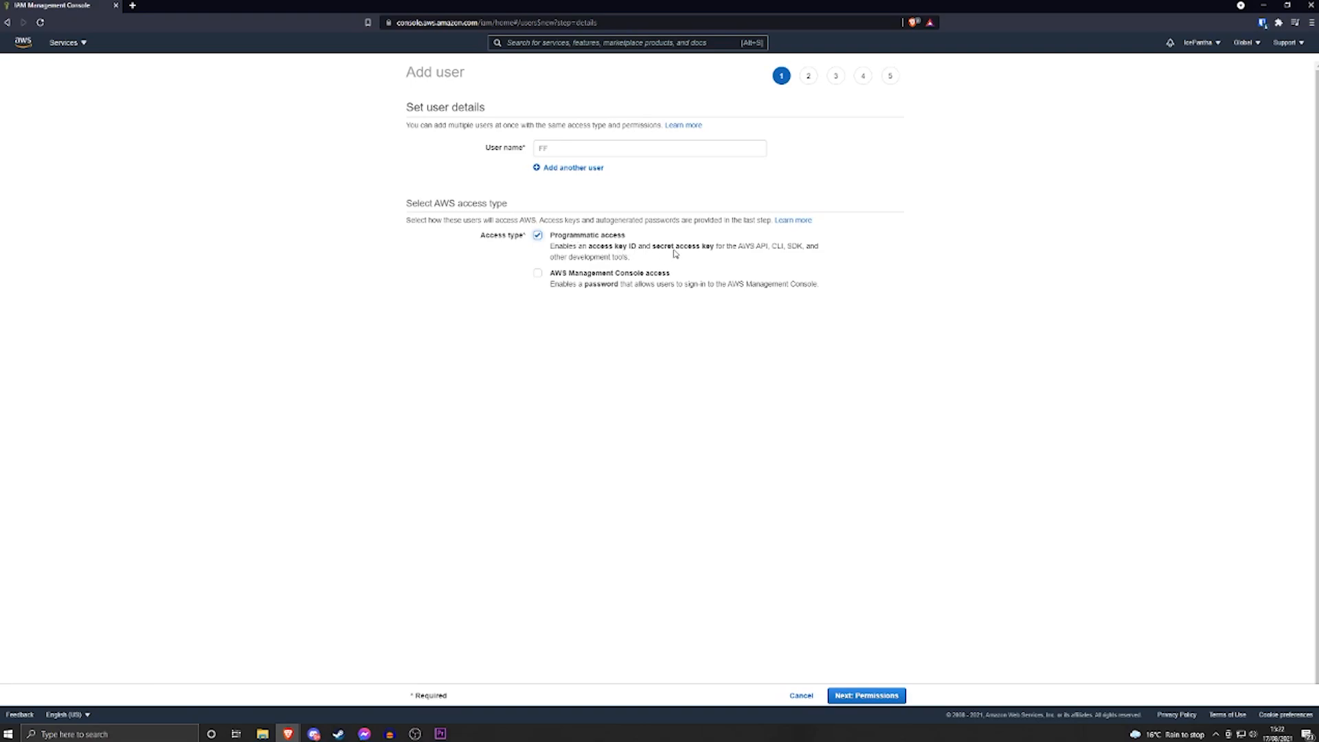
pyautogui.moveTo(728, 261)
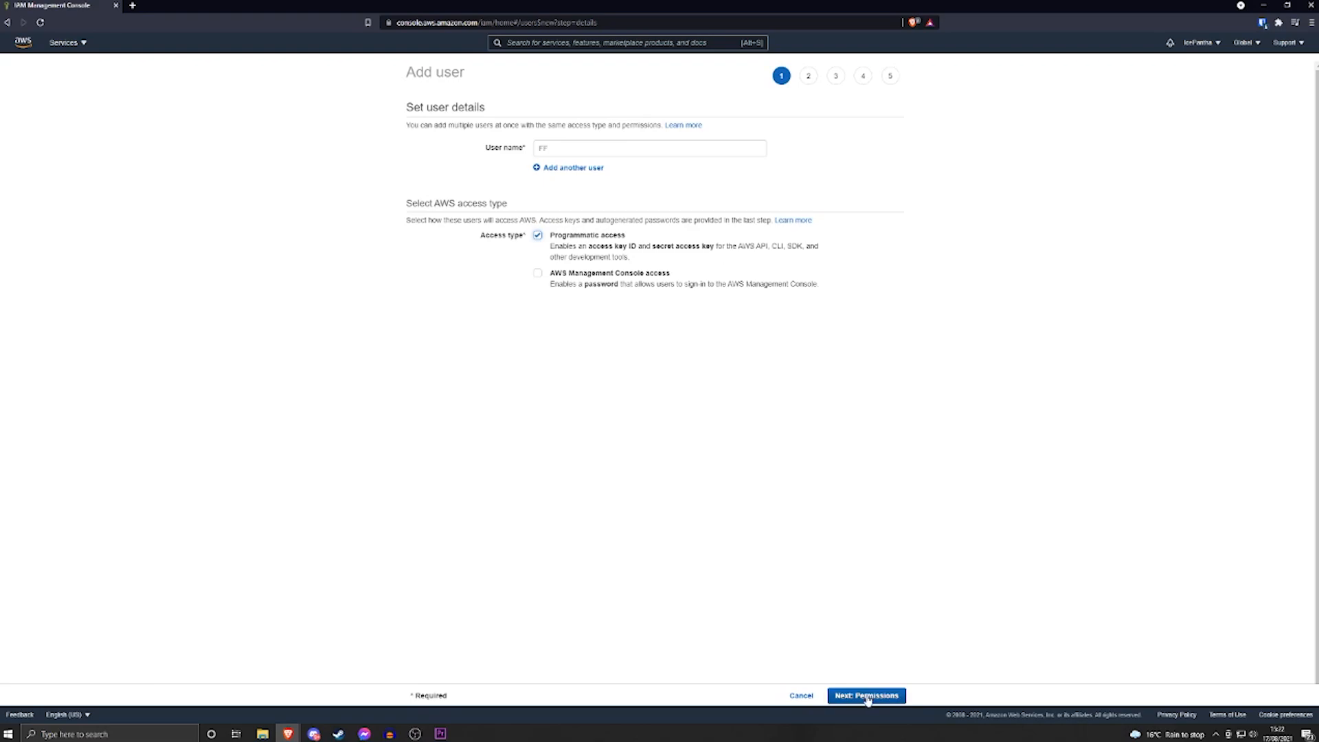
pyautogui.click(865, 696)
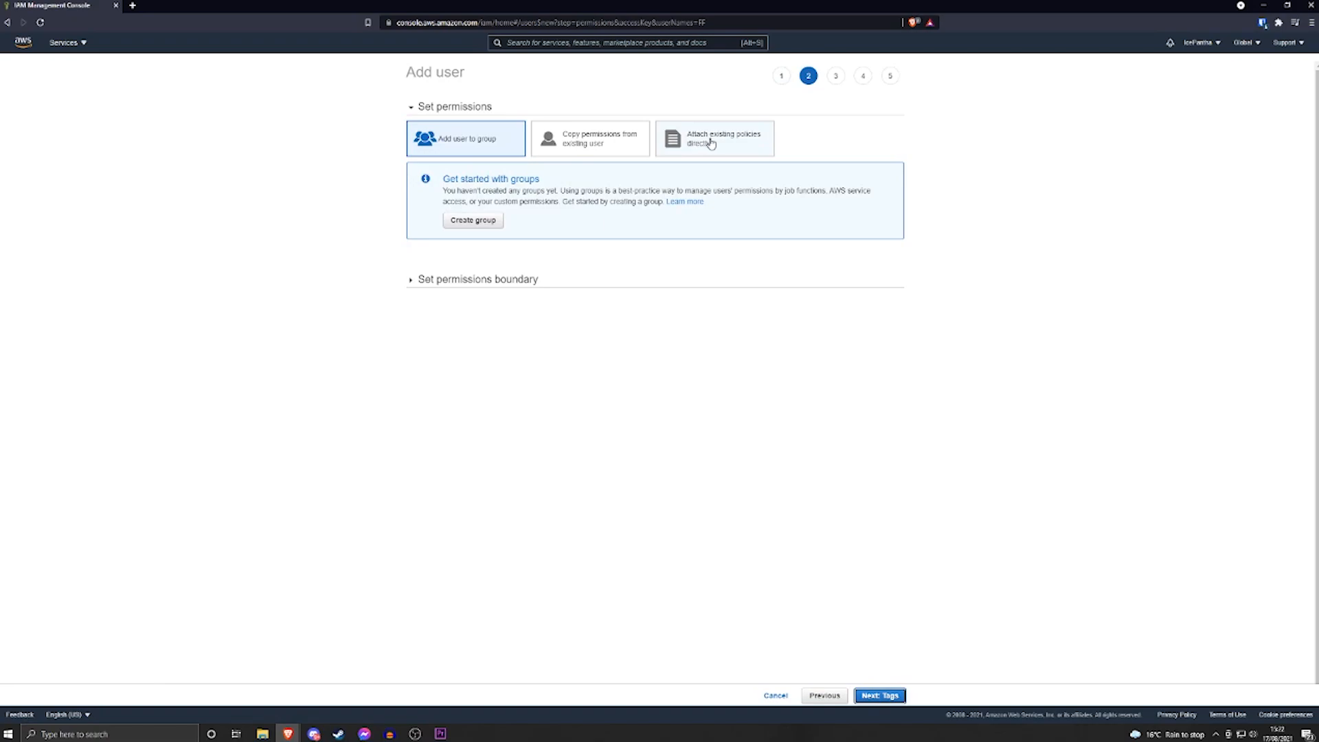
pyautogui.moveTo(727, 152)
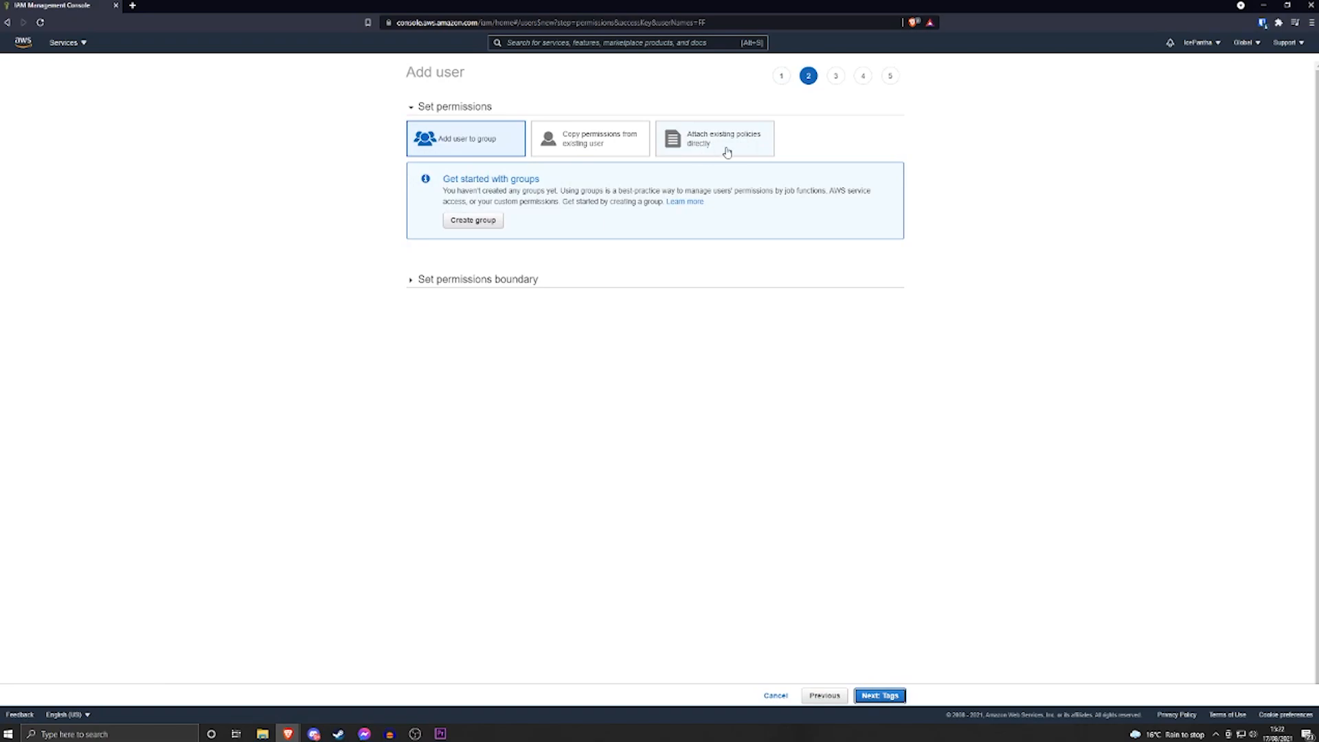
# Attach the existing AmazonPollyFullAccess policy directly to the new user and continue to tags
pyautogui.click(715, 137)
pyautogui.write('polly')
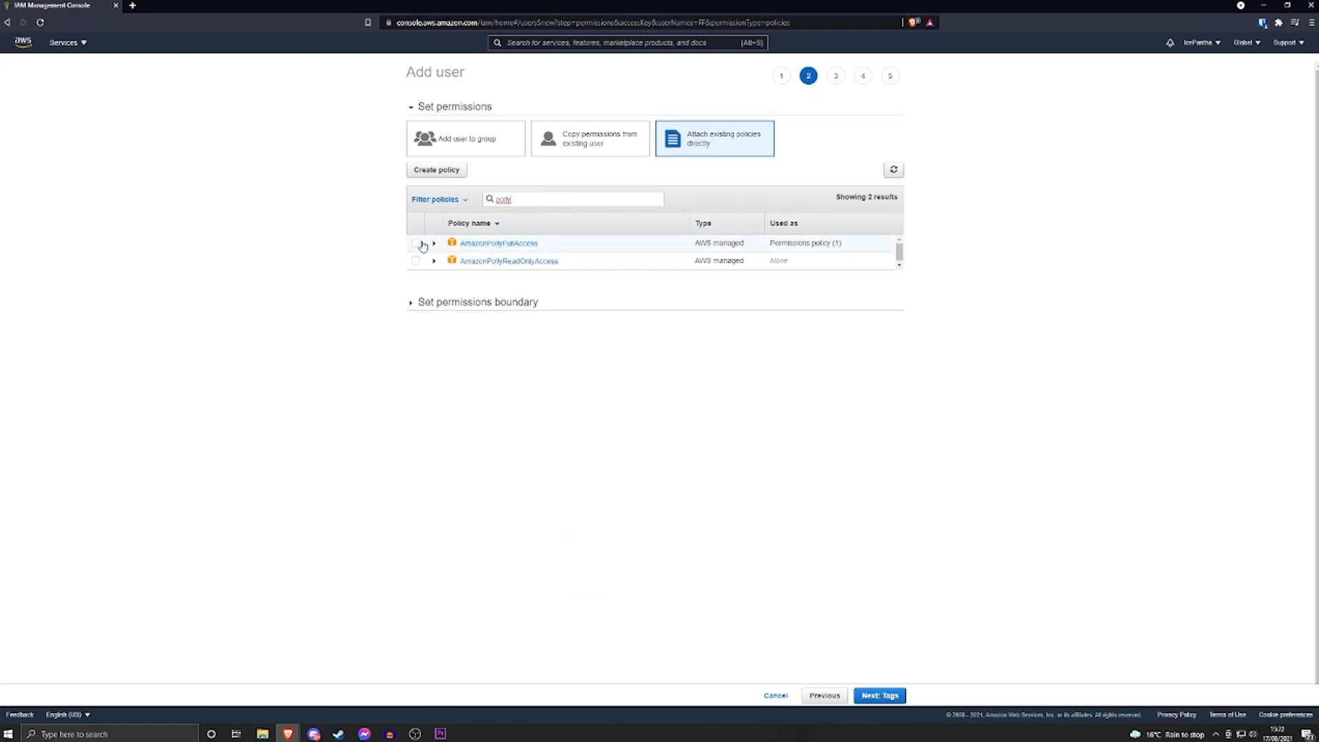
pyautogui.click(416, 243)
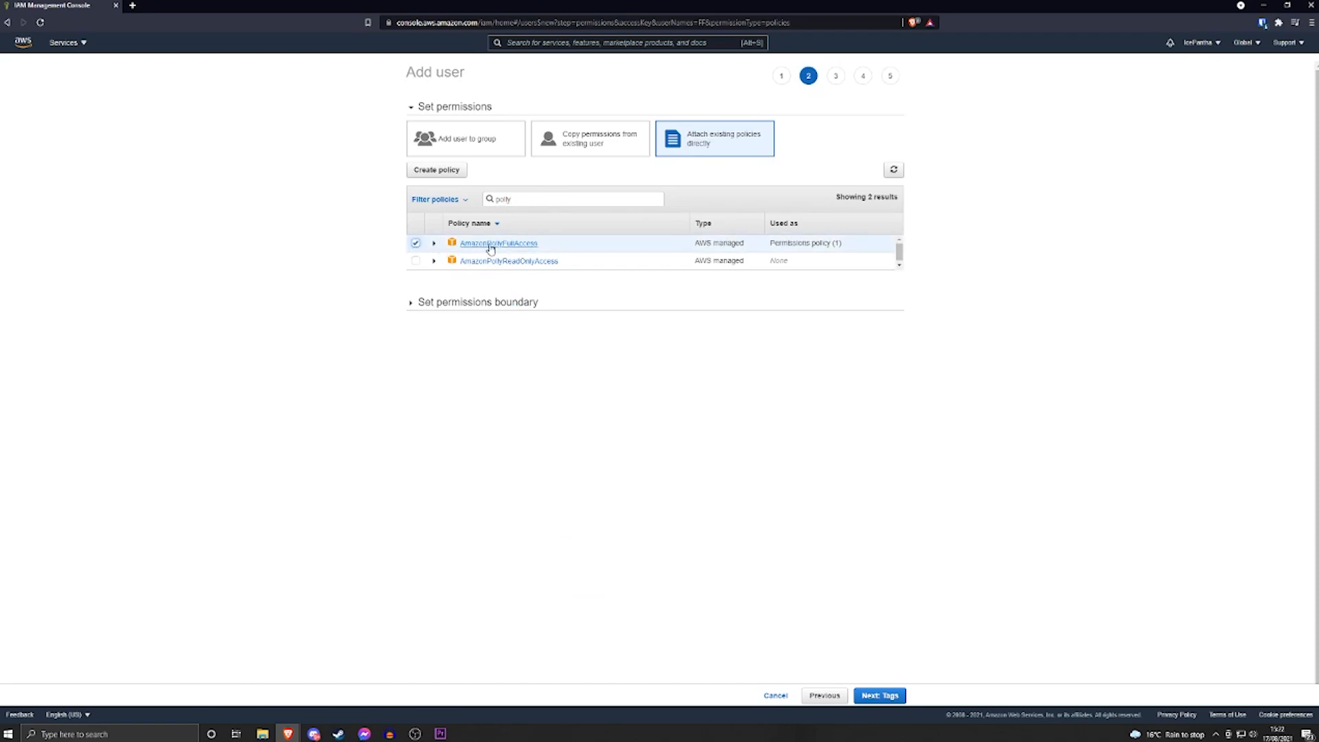
pyautogui.click(878, 695)
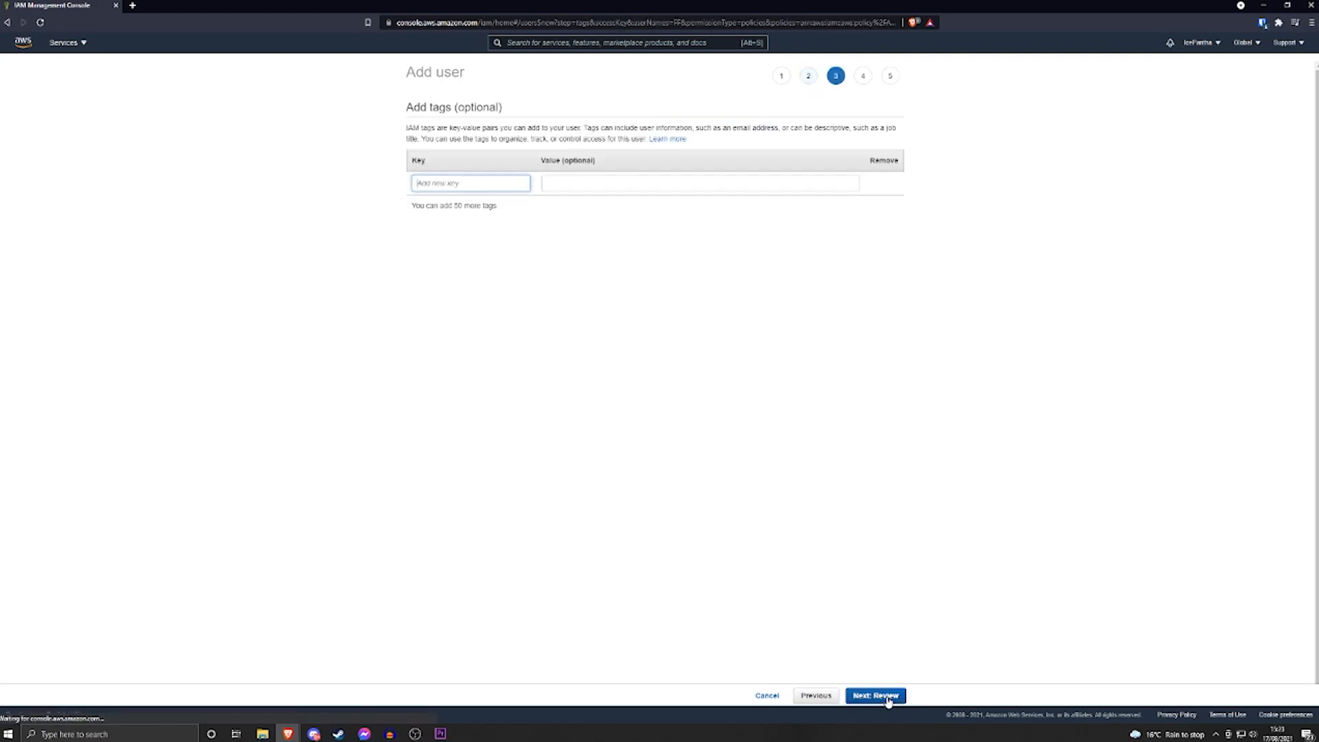
# Skip tags, review the summary and create user FF to reveal its access key ID and secret
pyautogui.click(875, 695)
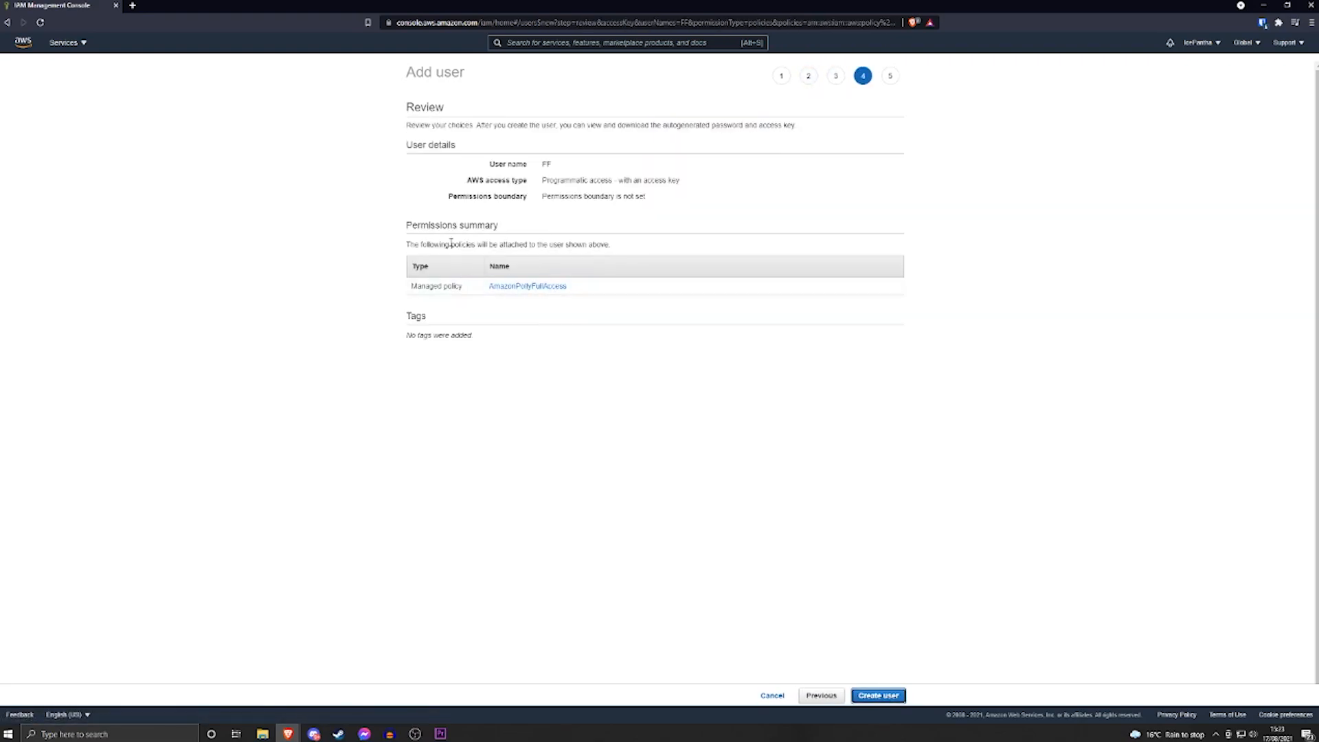
pyautogui.moveTo(562, 225)
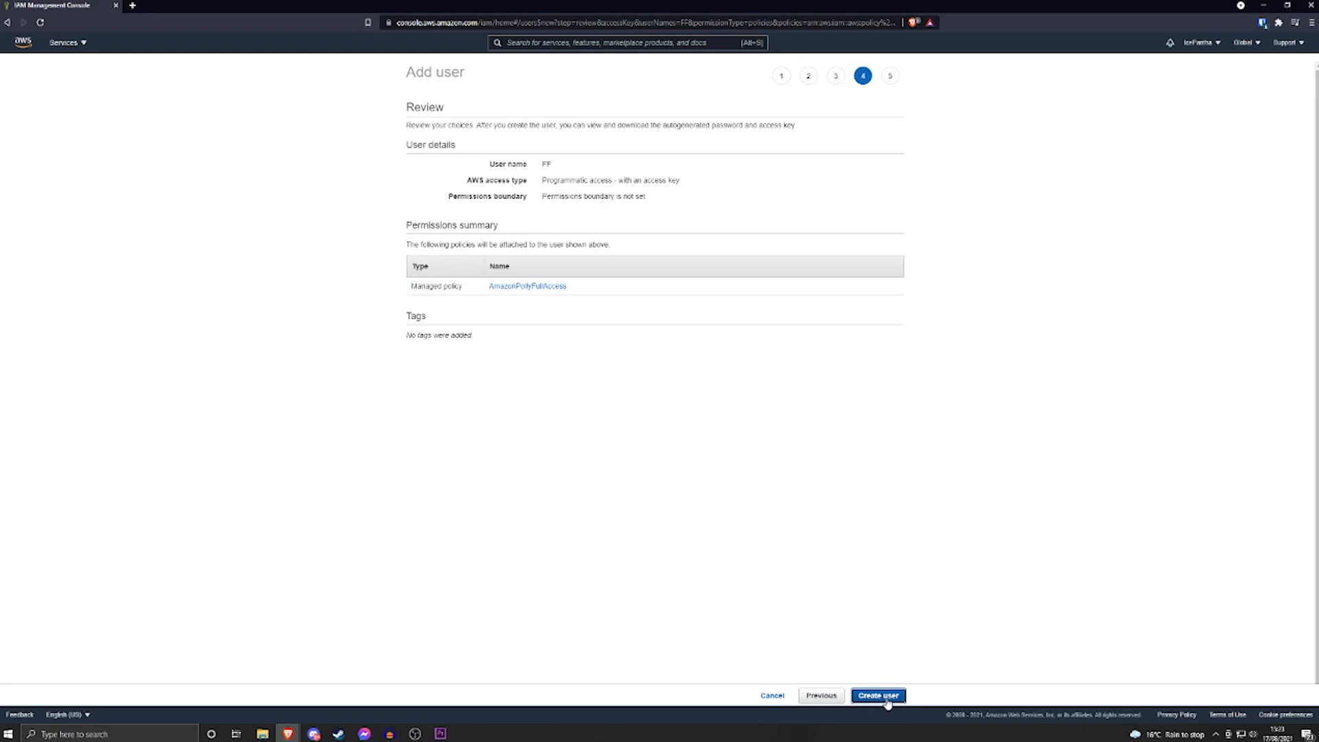
pyautogui.click(878, 696)
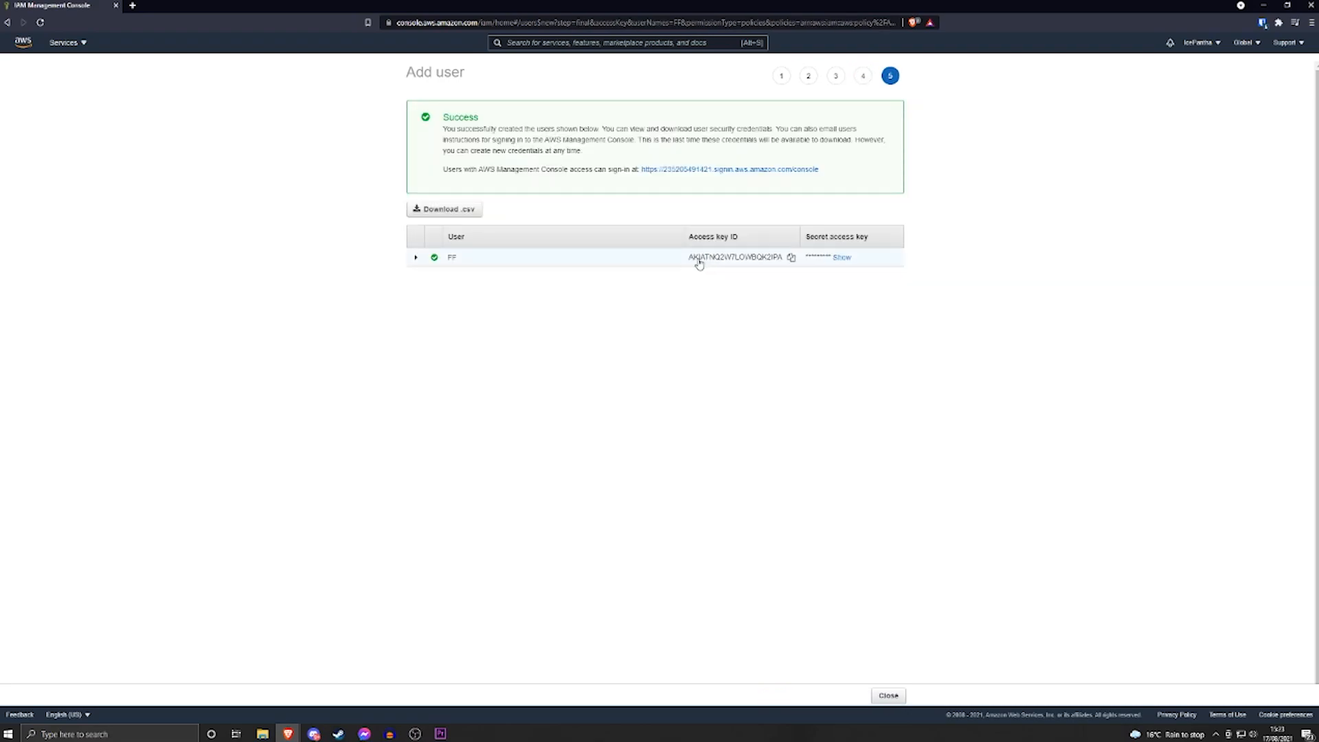
pyautogui.moveTo(863, 242)
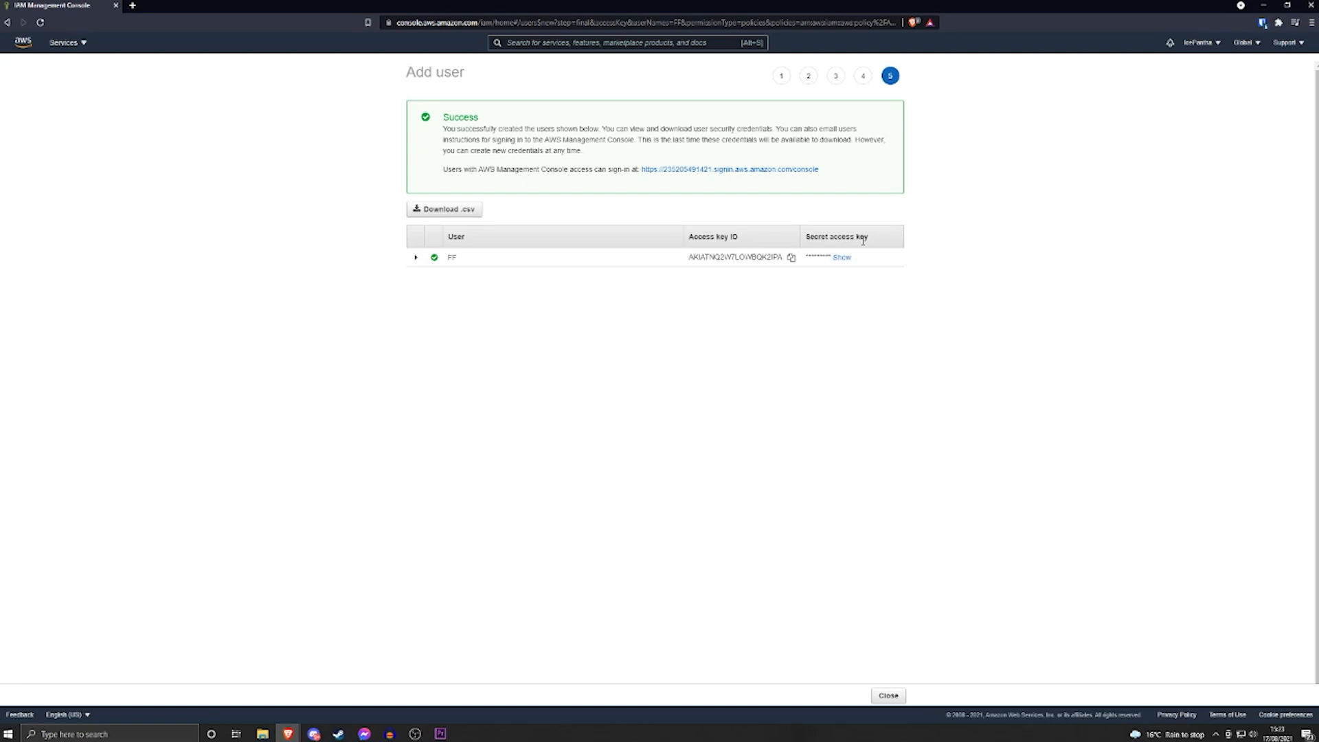
pyautogui.moveTo(797, 242)
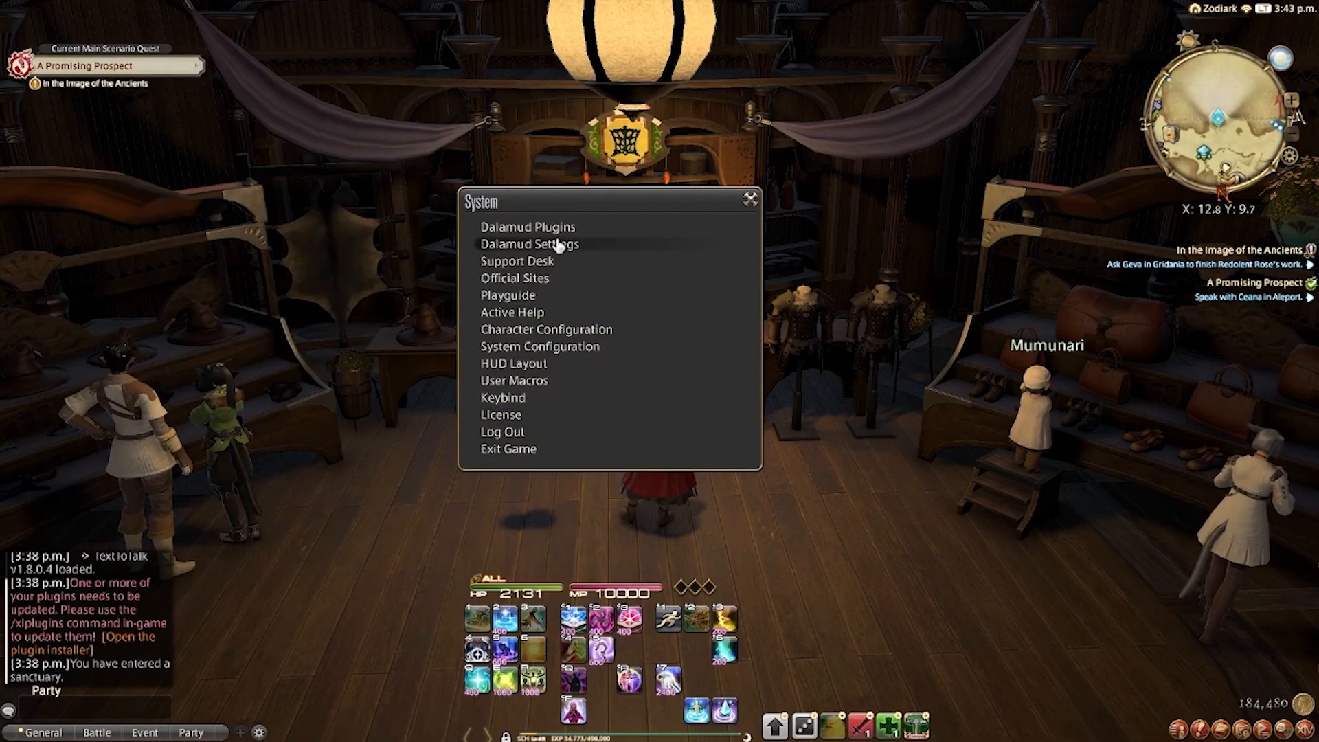
pyautogui.moveTo(528, 227)
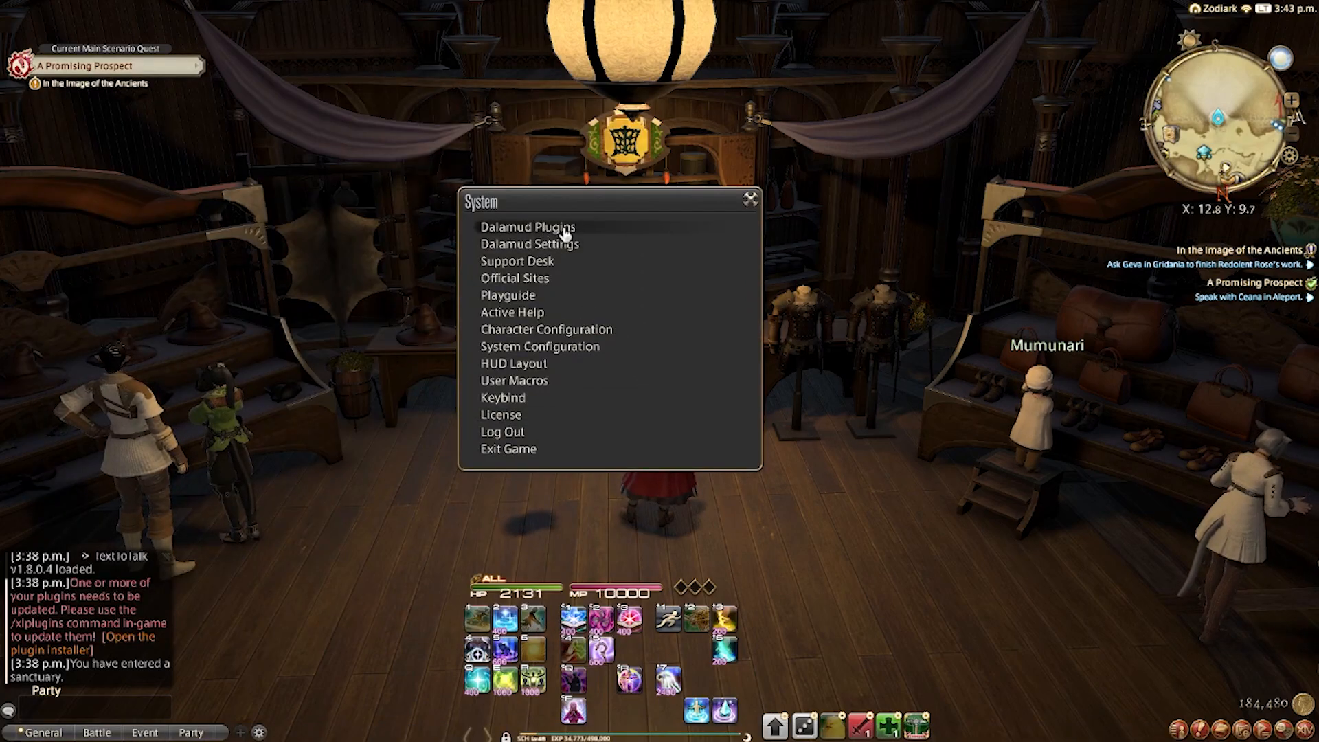
# From the installed Dalamud plugins list, bring up TextToTalk's configuration window
pyautogui.click(527, 226)
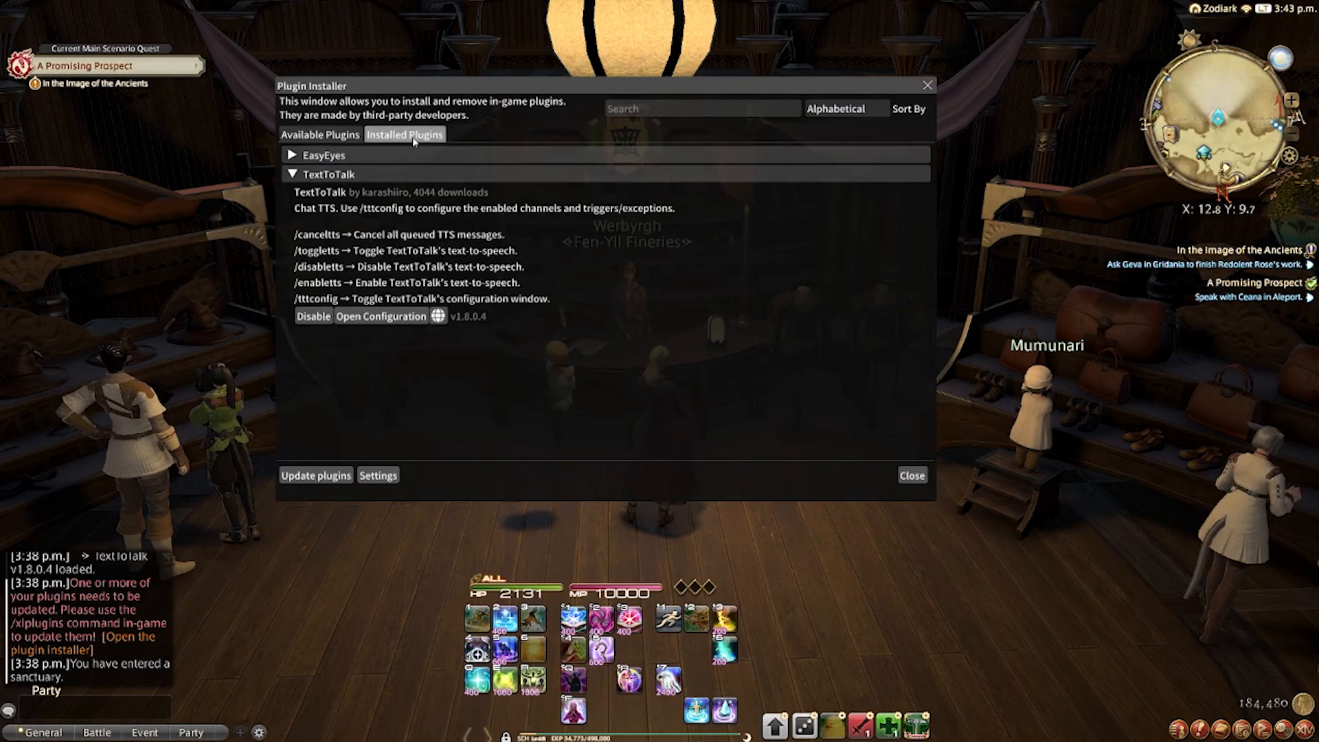
pyautogui.click(381, 316)
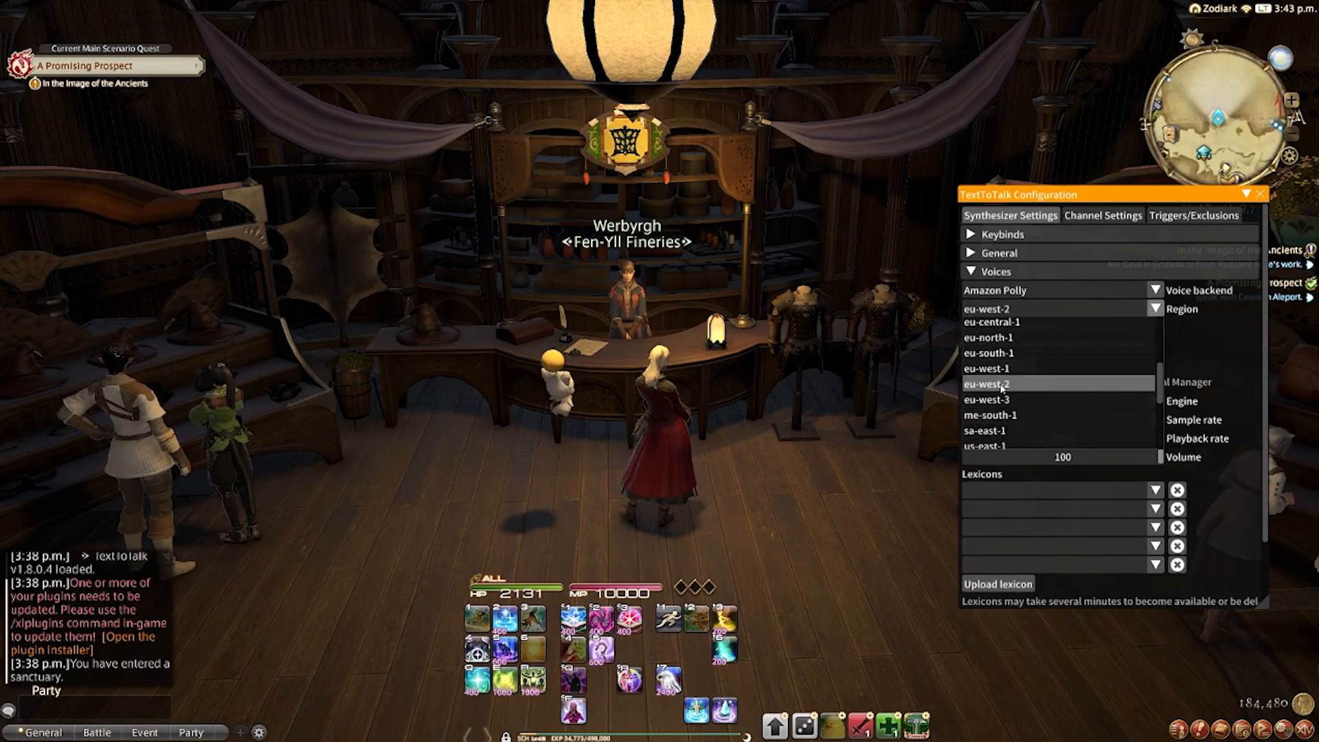
# Set the Polly region to eu-west-2, then save the pasted access and secret keys and log in
pyautogui.click(992, 384)
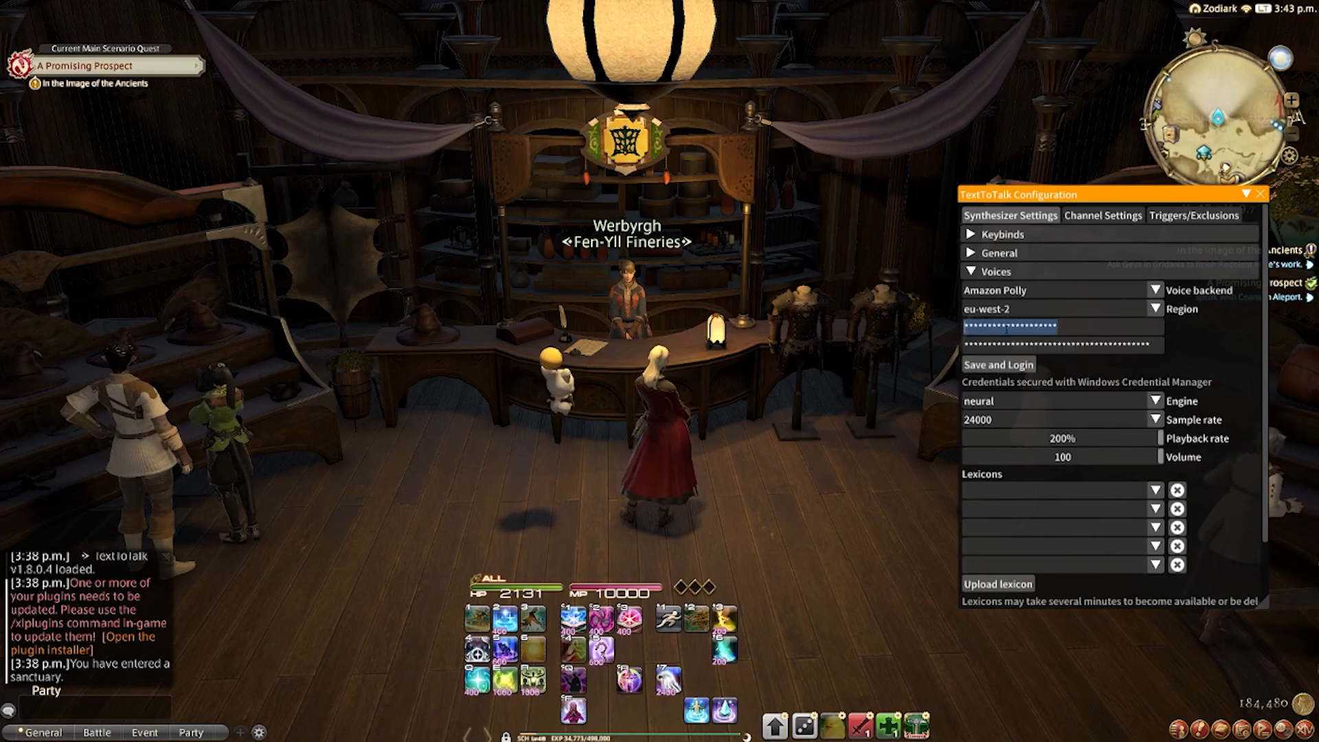
pyautogui.click(1060, 327)
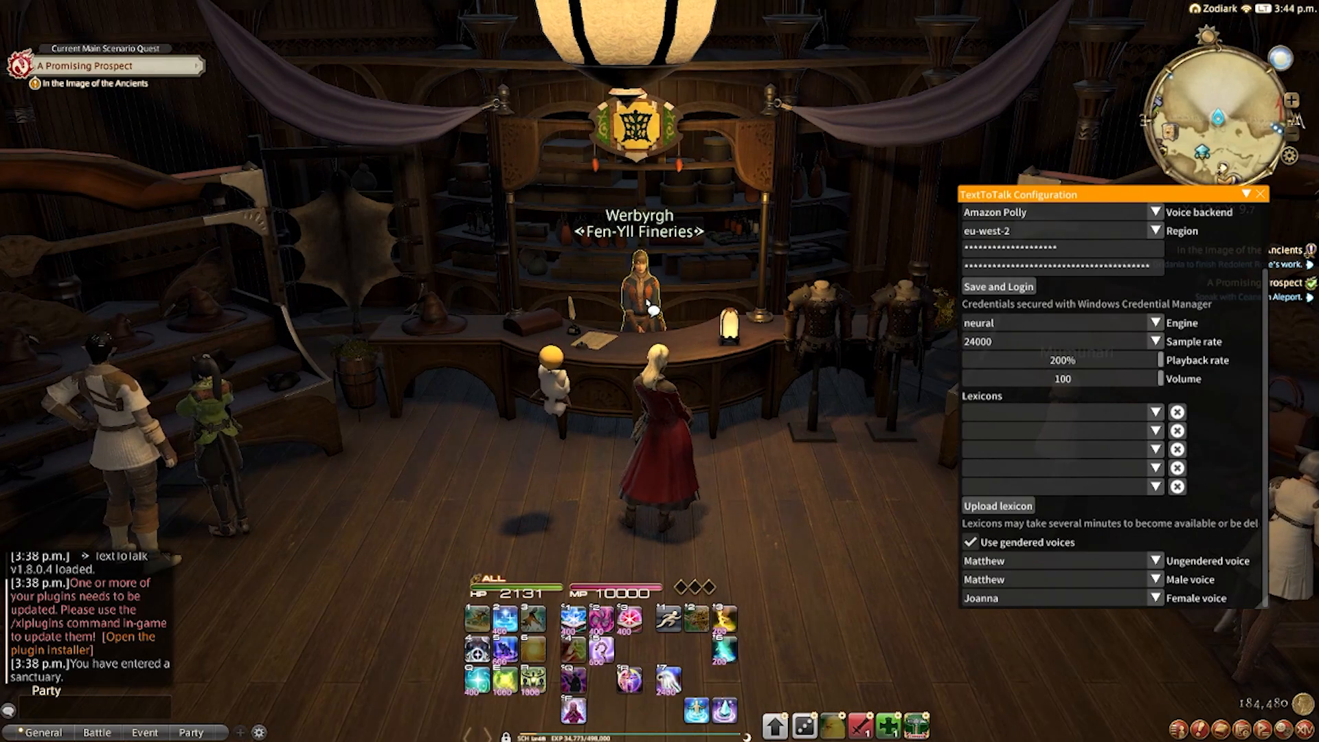
# Talk to shopkeeper Werbyrgh so his greeting is voiced, then close the TextToTalk settings window
pyautogui.click(639, 286)
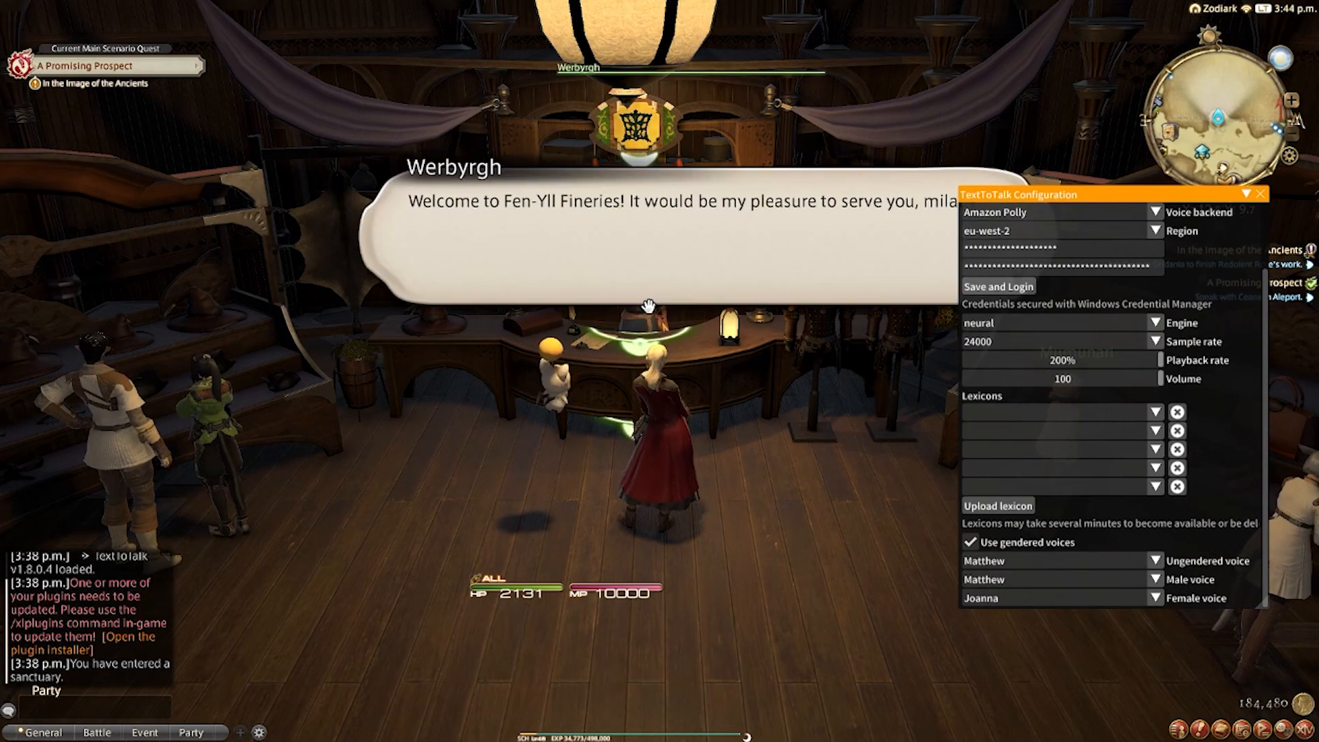
pyautogui.moveTo(1018, 194); pyautogui.dragTo(1051, 253)
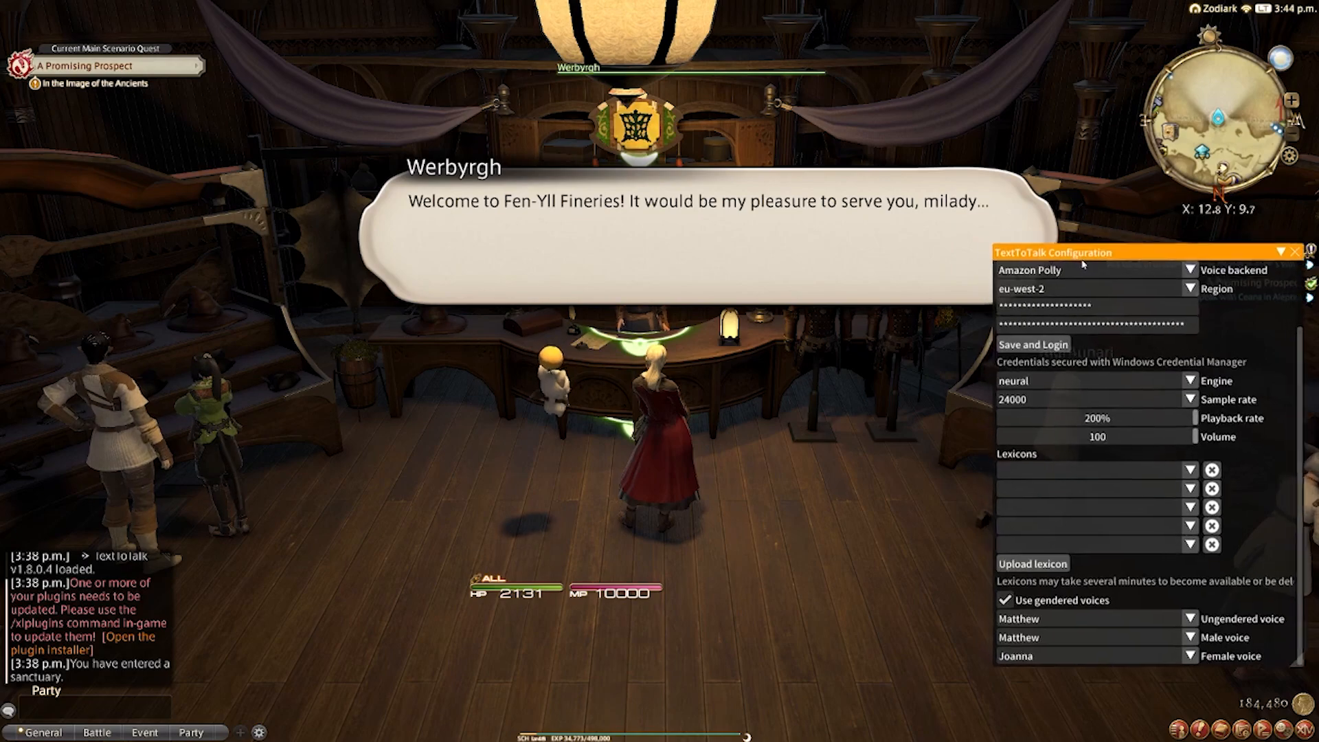
pyautogui.click(690, 206)
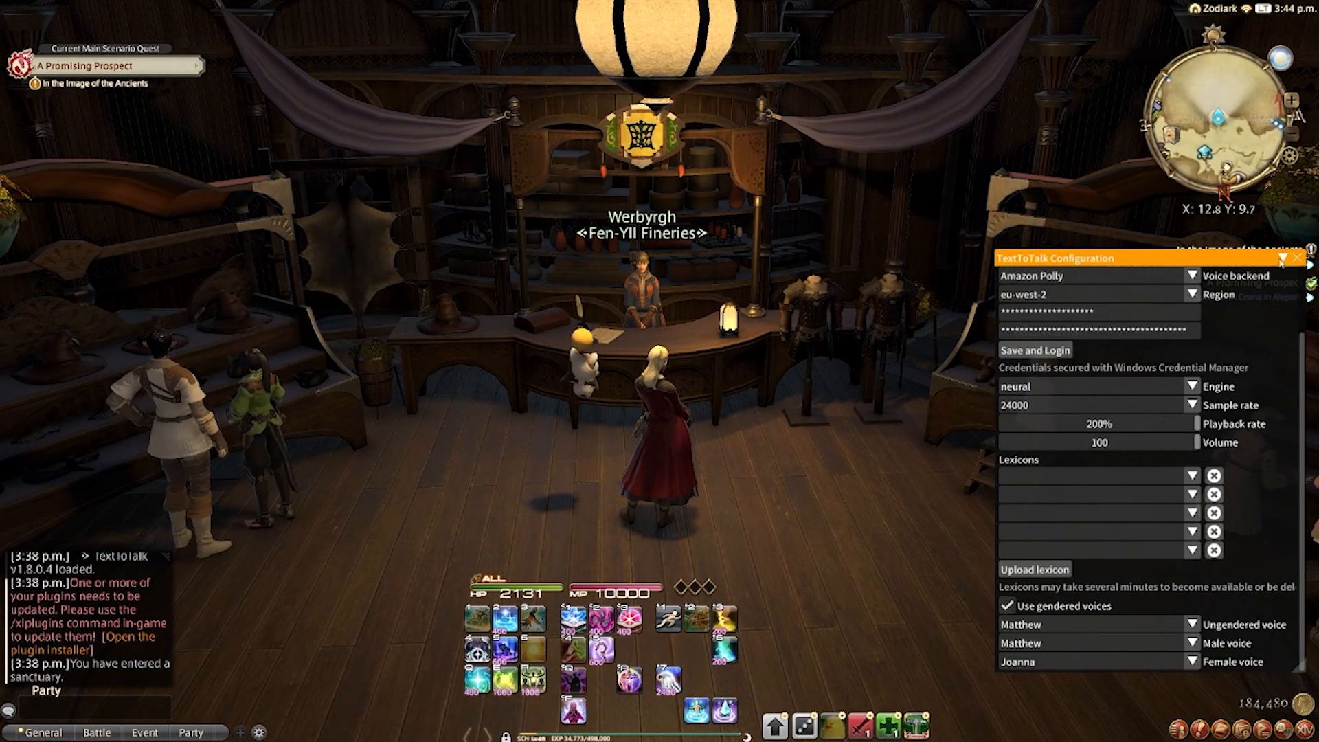
pyautogui.click(1293, 257)
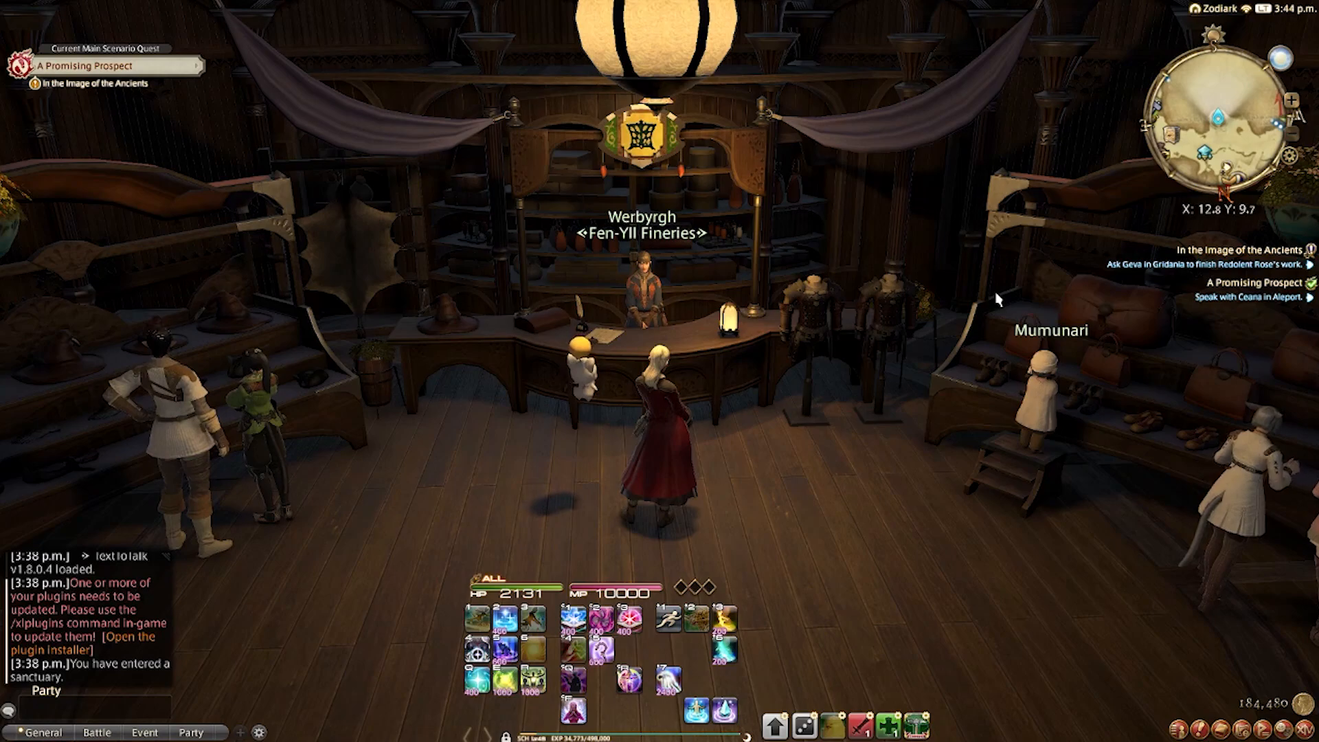